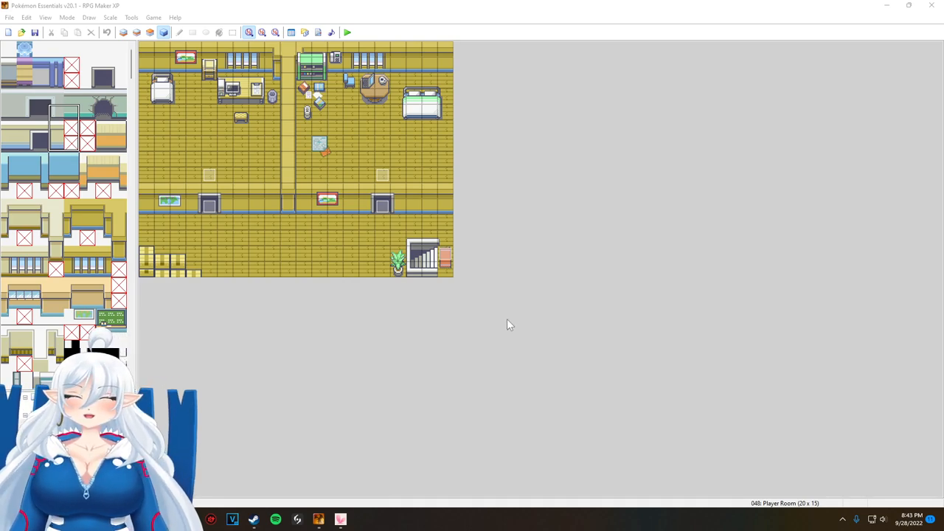
{"action": "mouse_move", "coordinate": [487, 345]}
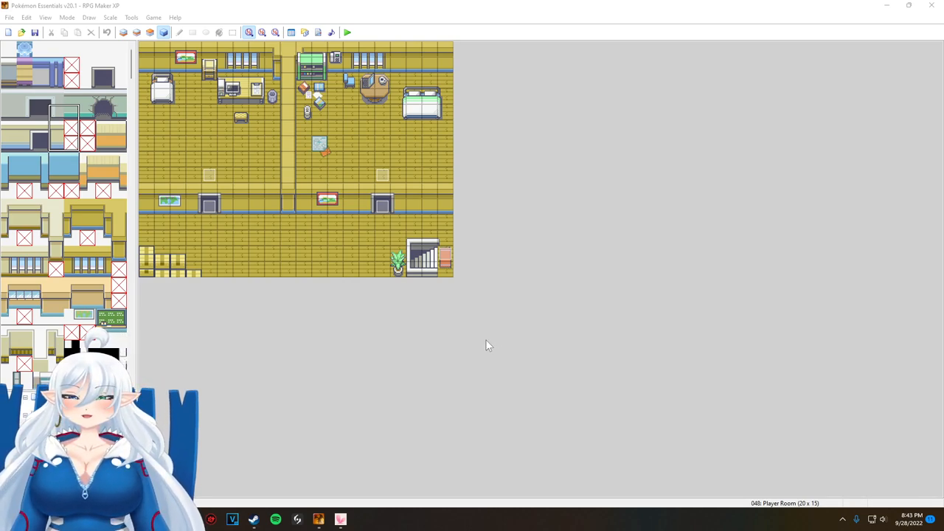
{"action": "mouse_move", "coordinate": [489, 327]}
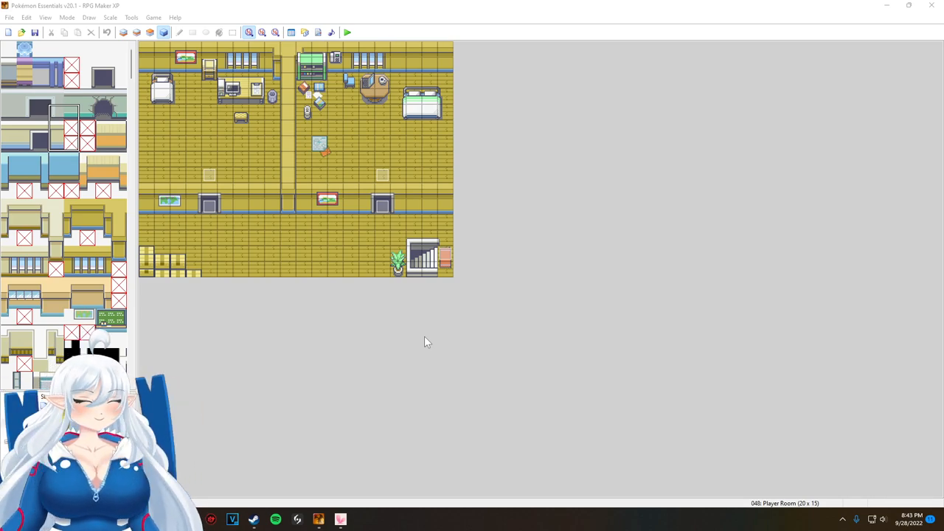
{"action": "mouse_move", "coordinate": [614, 362]}
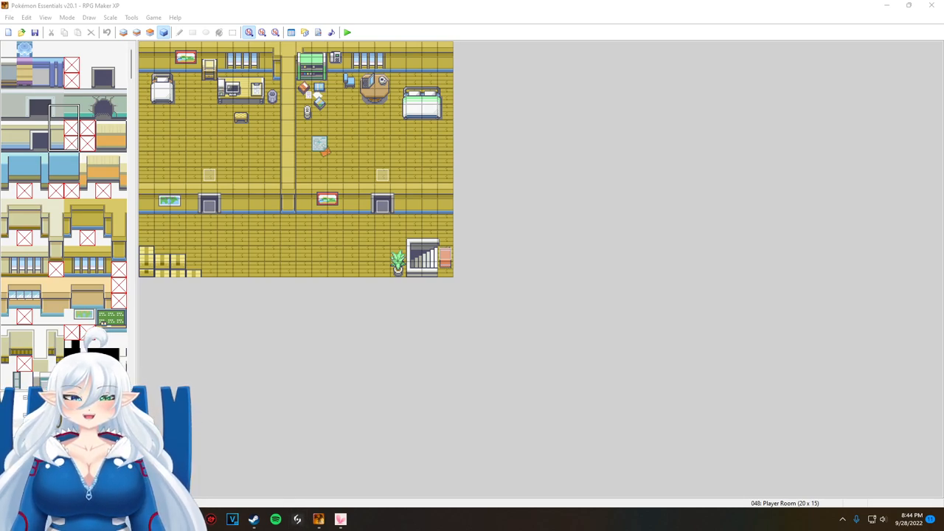
{"action": "mouse_move", "coordinate": [318, 405]}
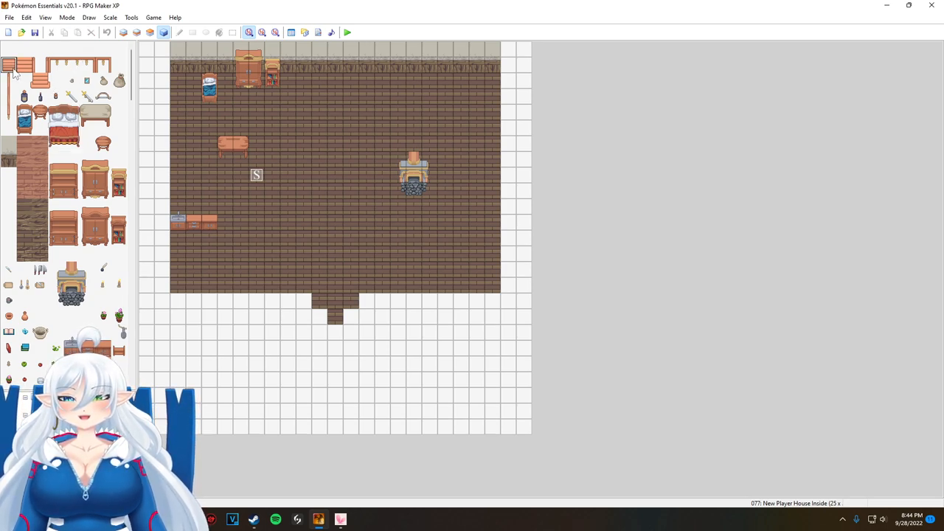
Paint furniture tiles near the back wall, then pick more small decorations from the tileset
{"action": "left_click", "coordinate": [71, 65]}
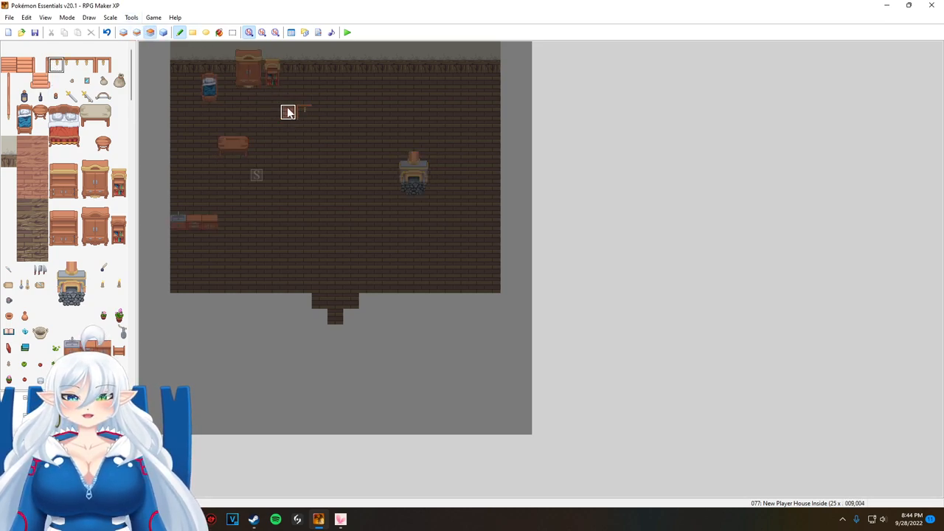
{"action": "left_click", "coordinate": [288, 112]}
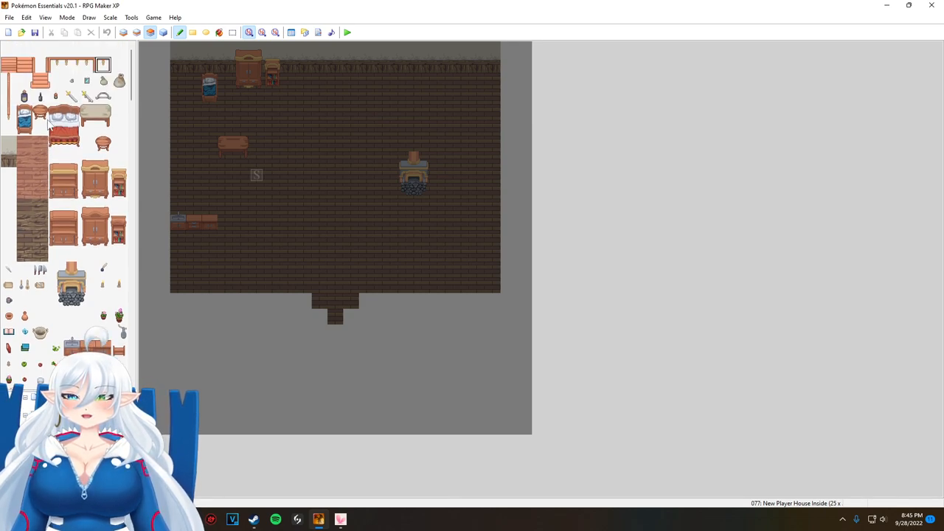
{"action": "left_click", "coordinate": [40, 111]}
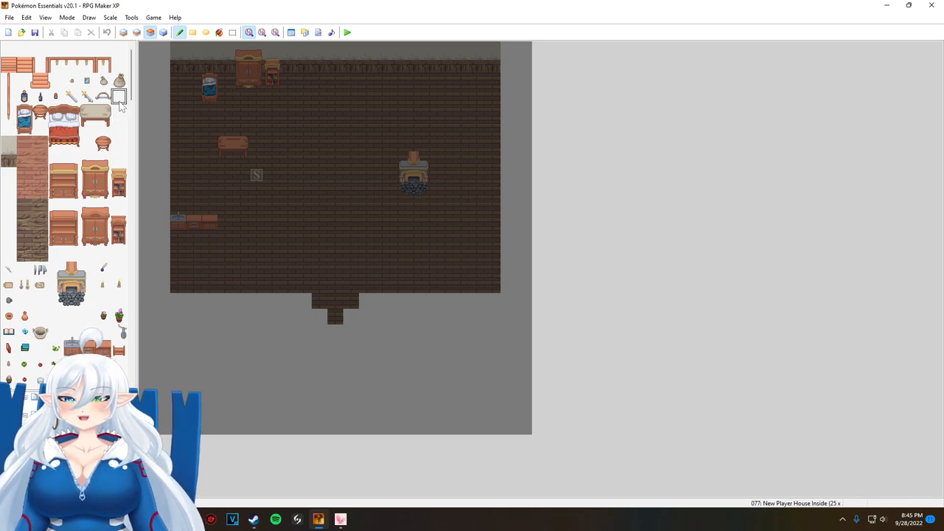
{"action": "left_click", "coordinate": [86, 79]}
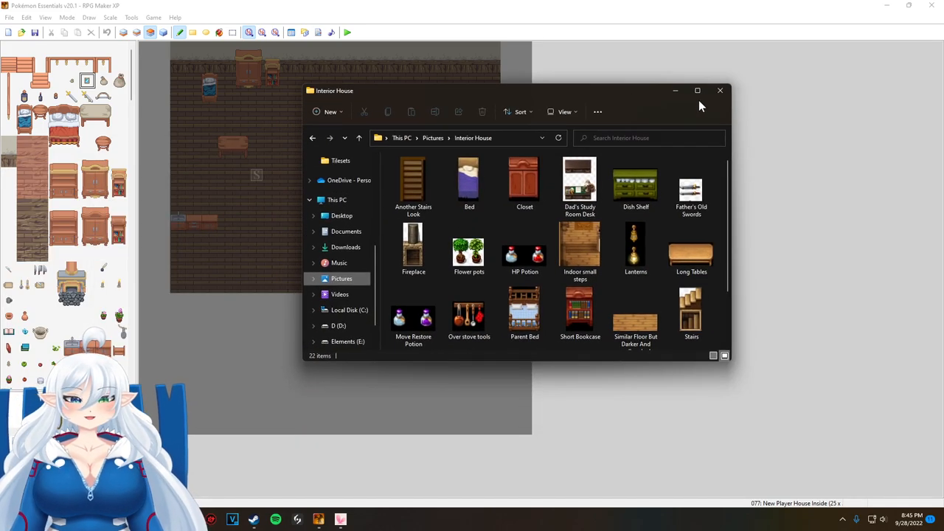
Maximize the Interior House folder and browse images such as Lanterns and Dad's Study Room Desk
{"action": "left_click", "coordinate": [697, 90]}
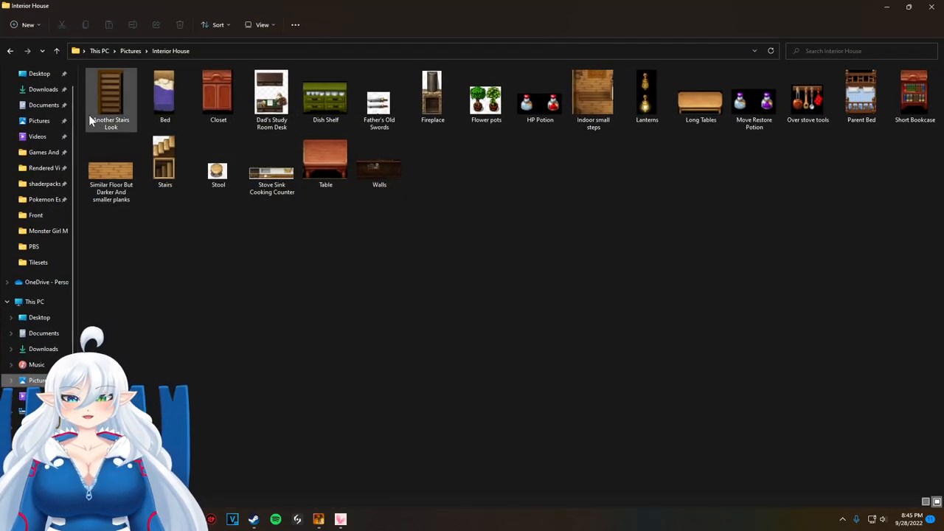
{"action": "key", "text": "ctrl+a"}
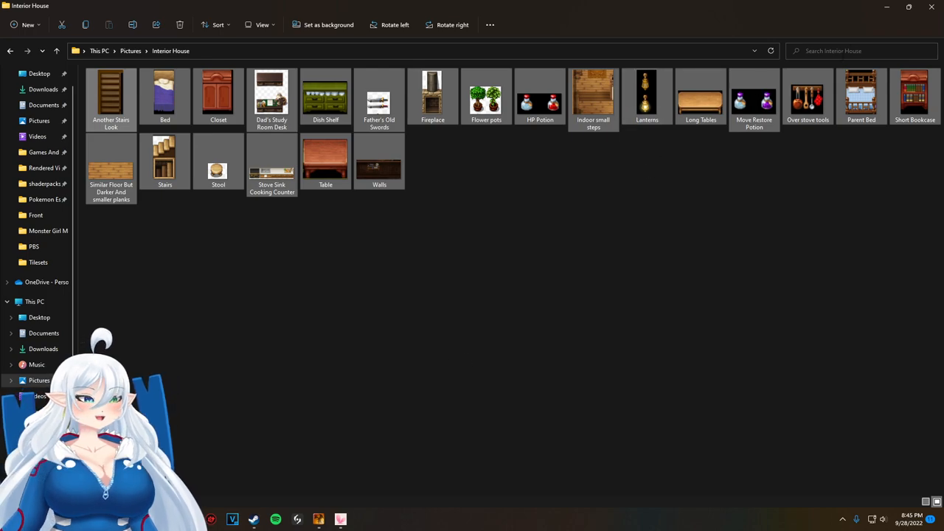
{"action": "mouse_move", "coordinate": [558, 239]}
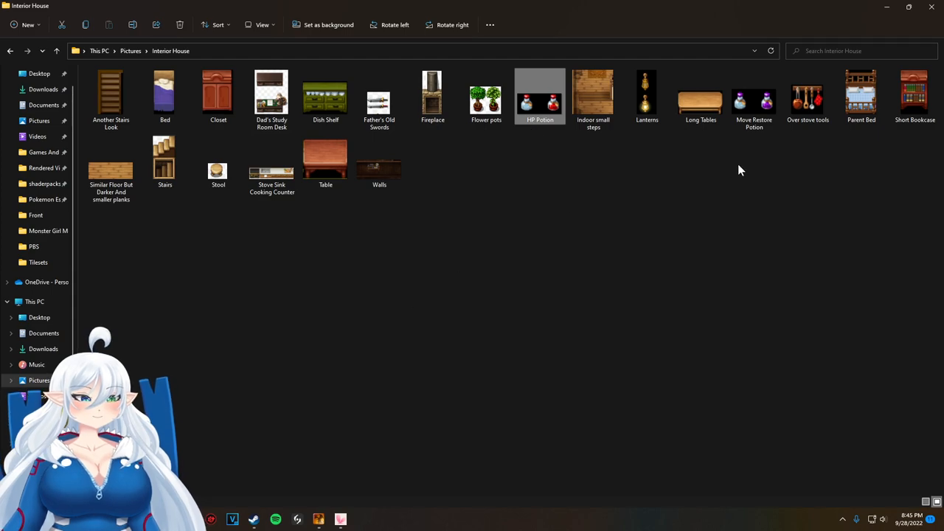
{"action": "left_click", "coordinate": [593, 92]}
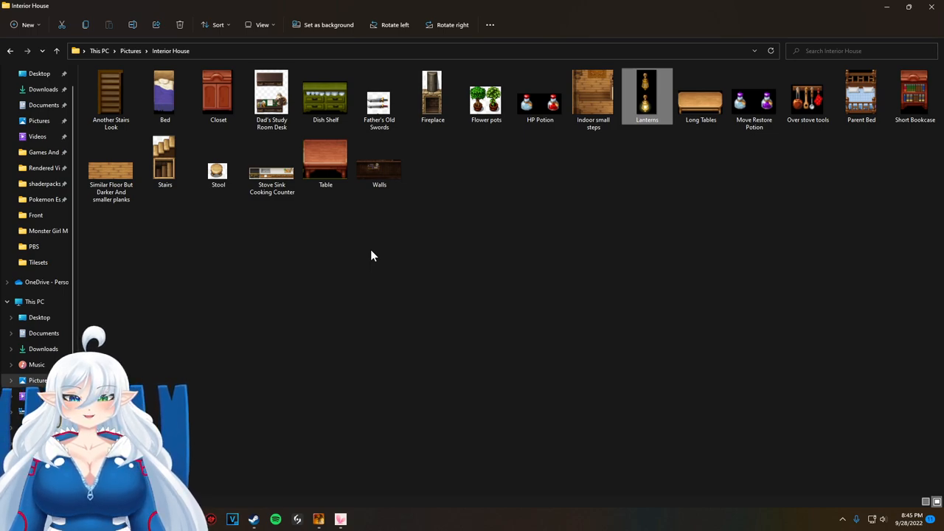
{"action": "mouse_move", "coordinate": [371, 258]}
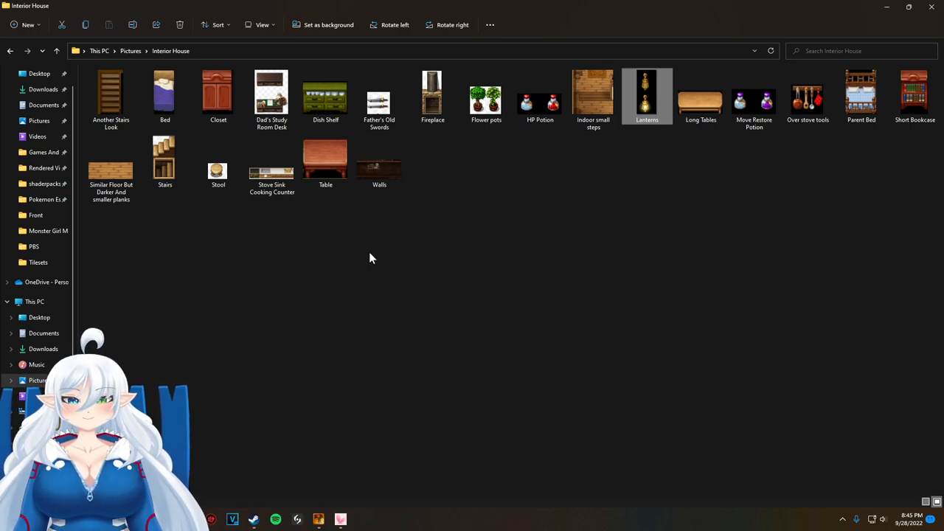
{"action": "left_click", "coordinate": [325, 157]}
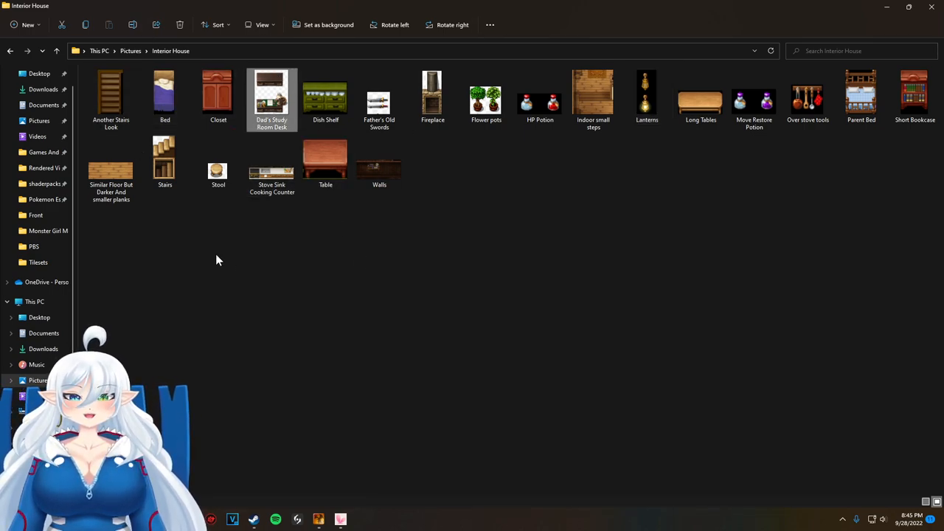
{"action": "mouse_move", "coordinate": [264, 289]}
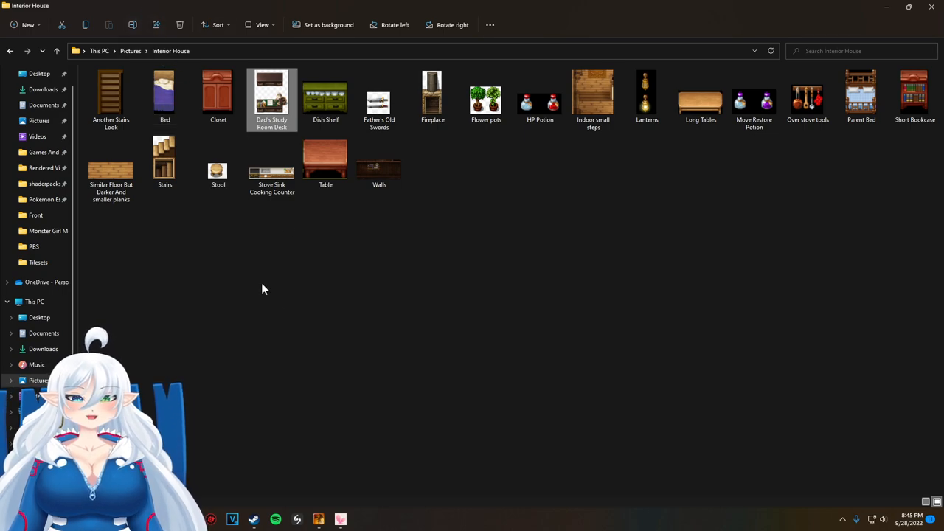
{"action": "mouse_move", "coordinate": [523, 339]}
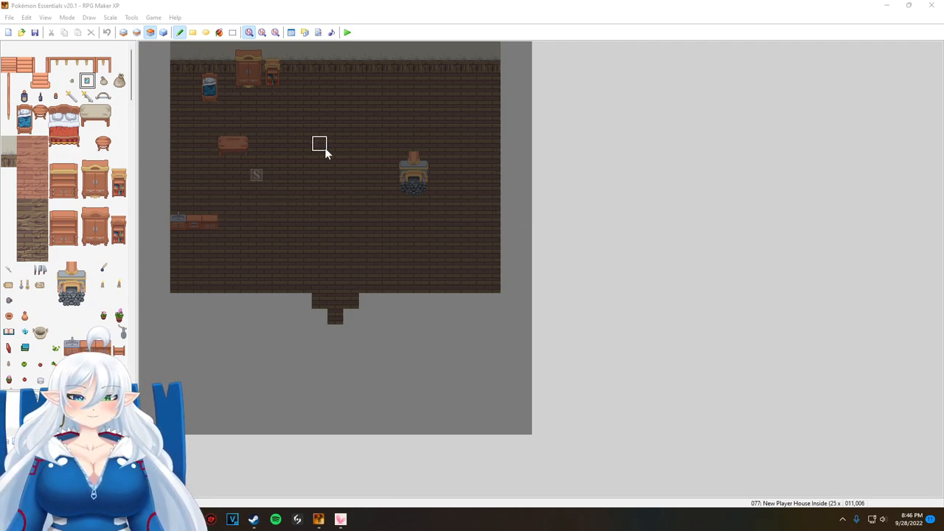
{"action": "mouse_move", "coordinate": [350, 317]}
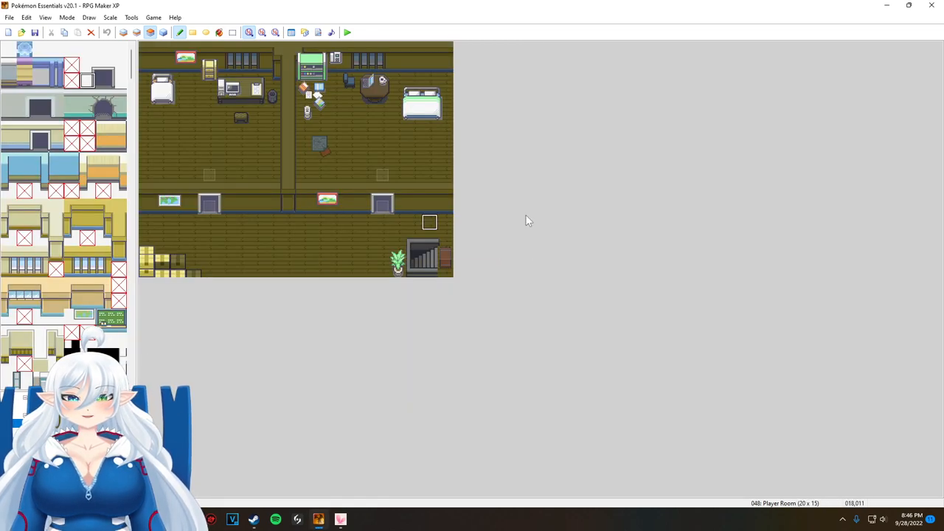
{"action": "mouse_move", "coordinate": [383, 314]}
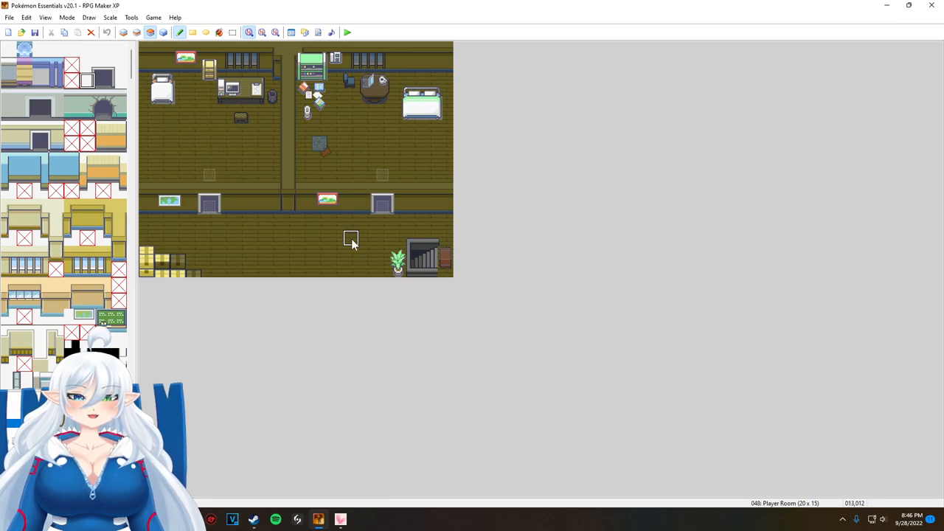
{"action": "mouse_move", "coordinate": [289, 253]}
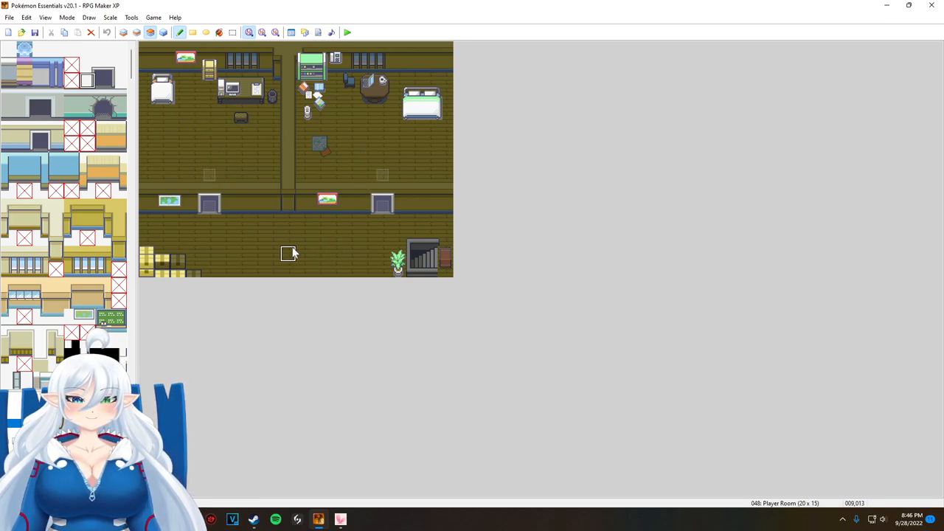
{"action": "mouse_move", "coordinate": [210, 143]}
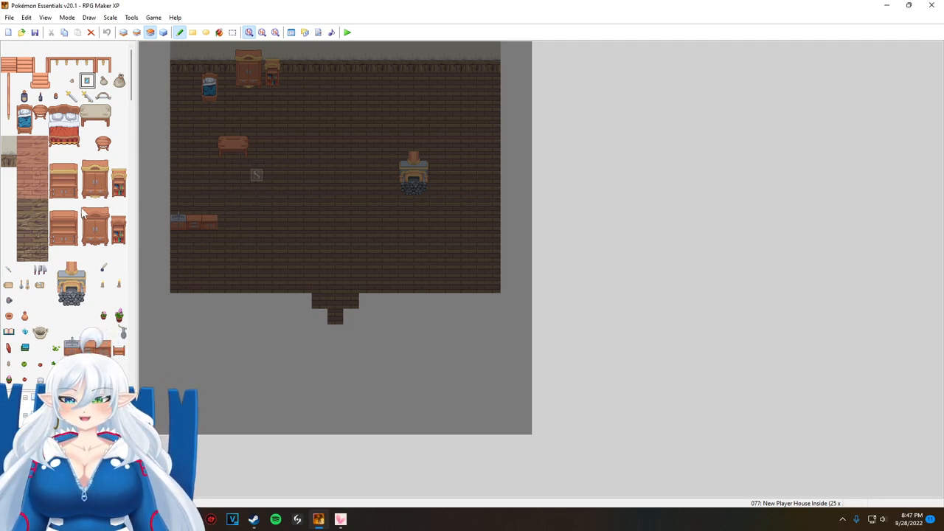
{"action": "scroll", "scroll_direction": "down", "scroll_amount": 3}
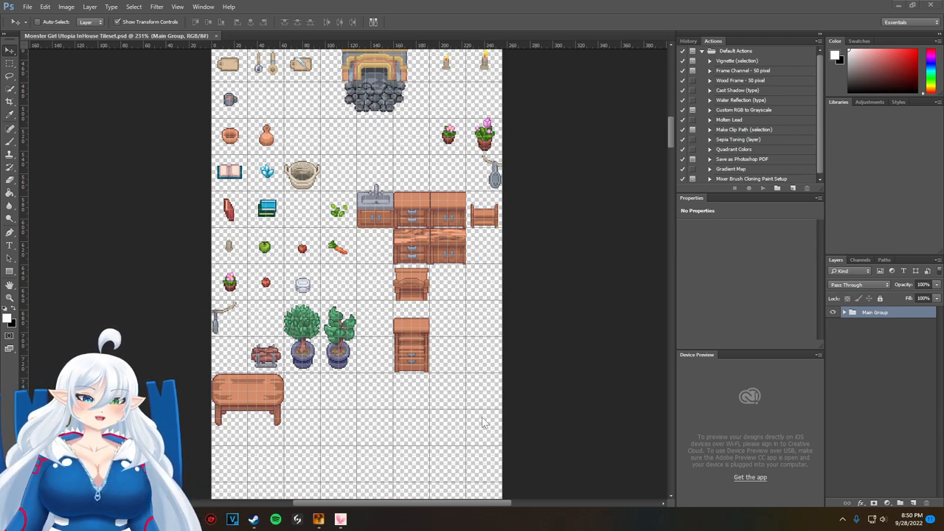
{"action": "mouse_move", "coordinate": [537, 406]}
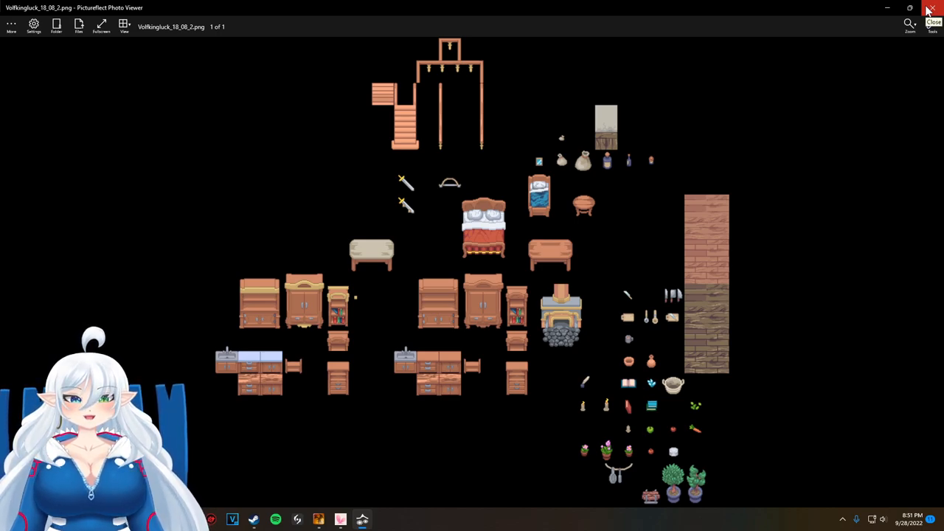
{"action": "mouse_move", "coordinate": [210, 423]}
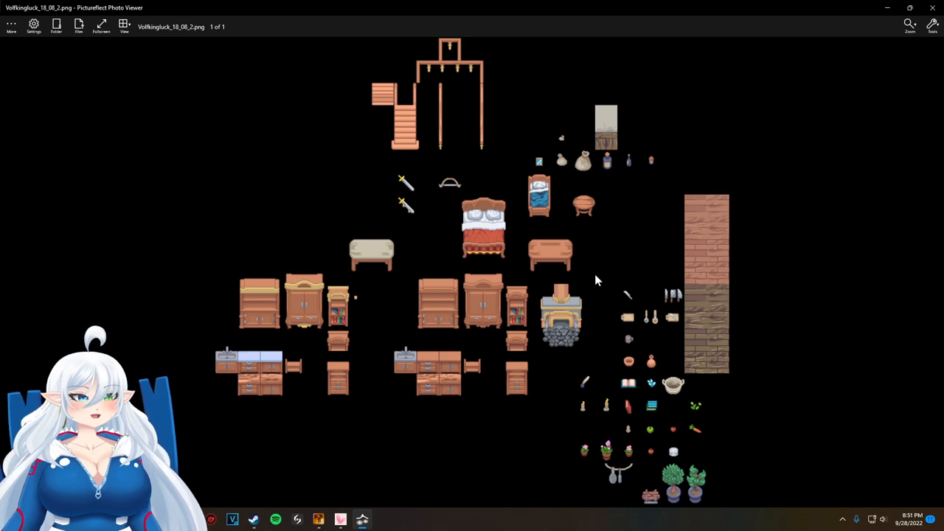
{"action": "mouse_move", "coordinate": [475, 202]}
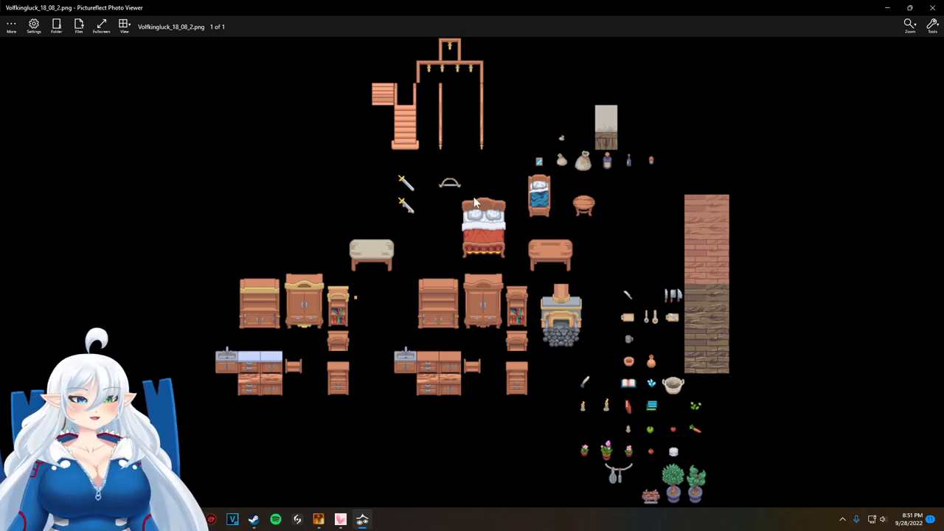
{"action": "mouse_move", "coordinate": [652, 366]}
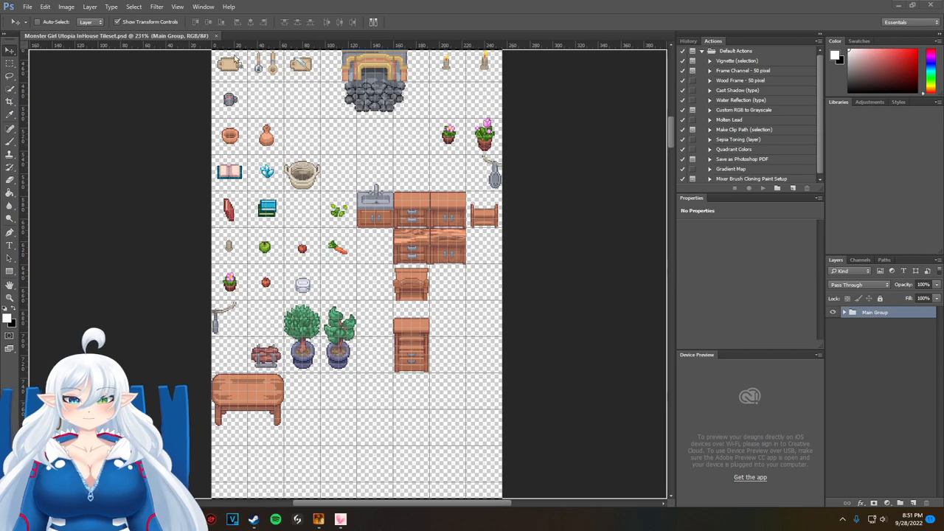
On the furniture sprite sheet, set Guides, Grid & Slices to 32-pixel gridlines with 4 subdivisions
{"action": "left_click", "coordinate": [291, 35]}
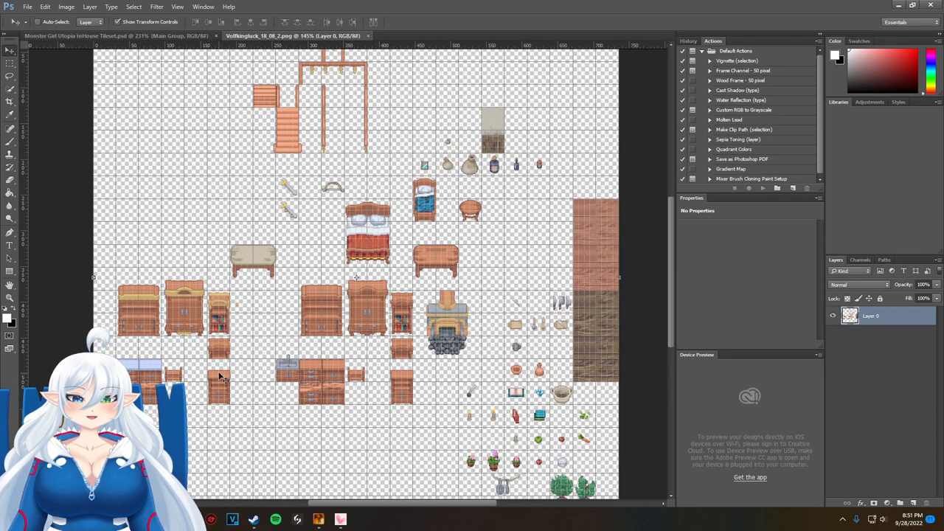
{"action": "left_click", "coordinate": [45, 7]}
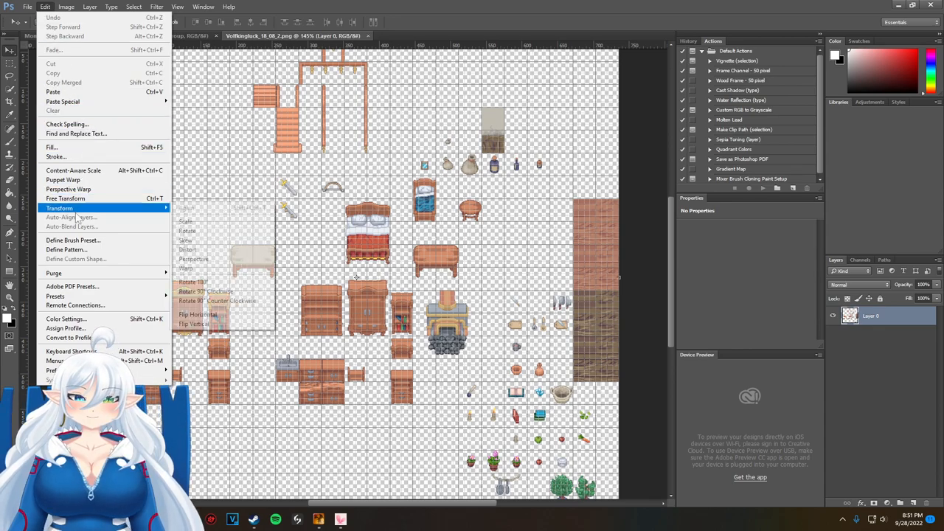
{"action": "mouse_move", "coordinate": [55, 370]}
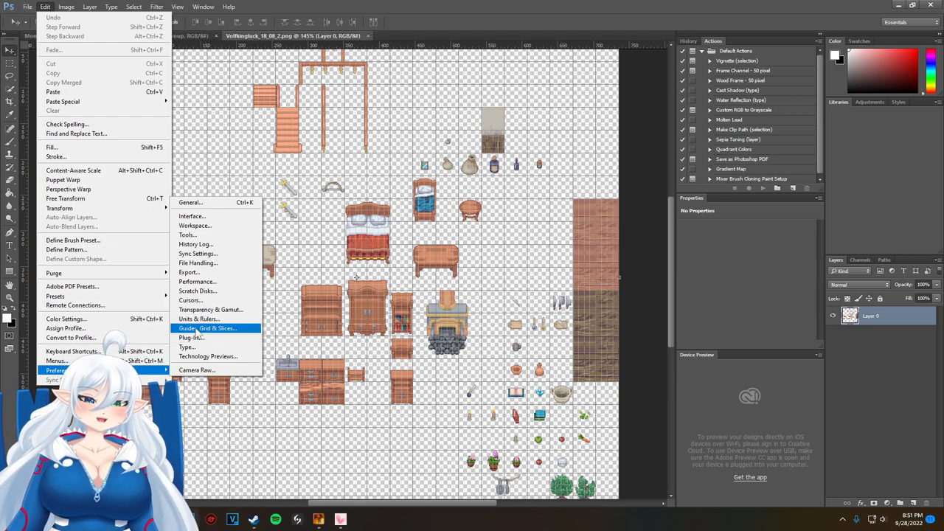
{"action": "left_click", "coordinate": [208, 328]}
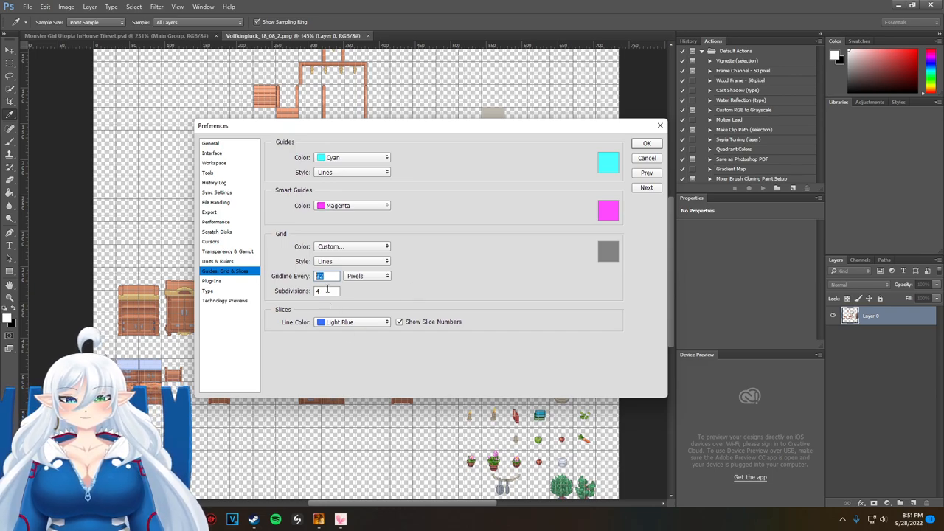
{"action": "left_click", "coordinate": [386, 276]}
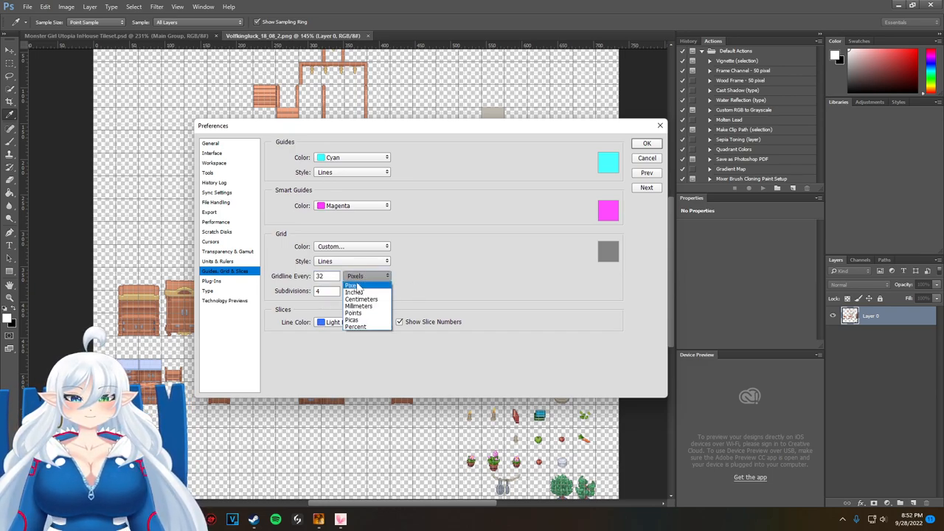
{"action": "left_click", "coordinate": [351, 286]}
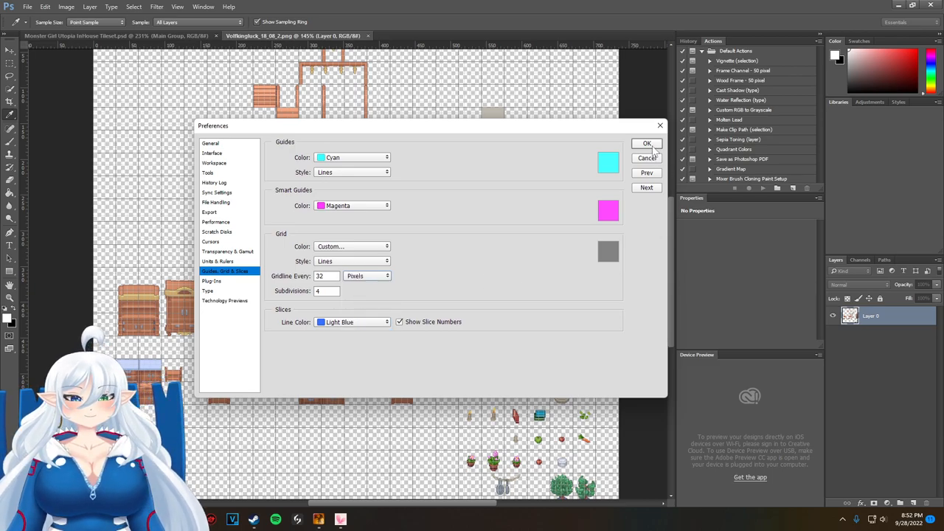
{"action": "left_click", "coordinate": [647, 143]}
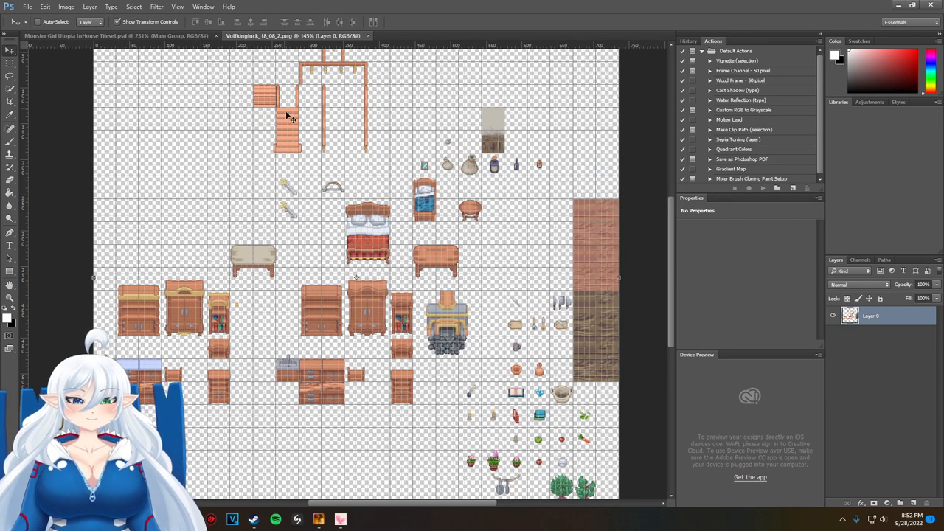
{"action": "mouse_move", "coordinate": [471, 339]}
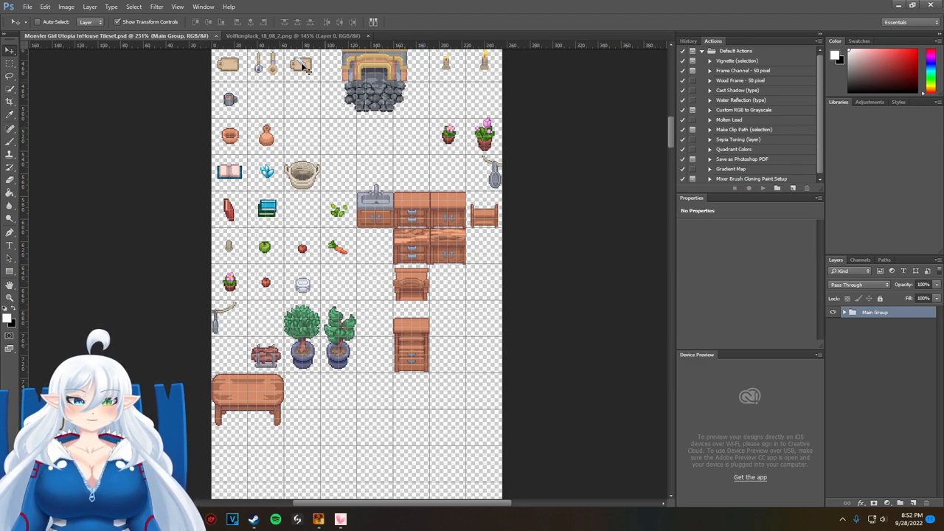
On the Volfkingluck sheet, marquee-select the whole wooden table including its legs
{"action": "left_click", "coordinate": [302, 35]}
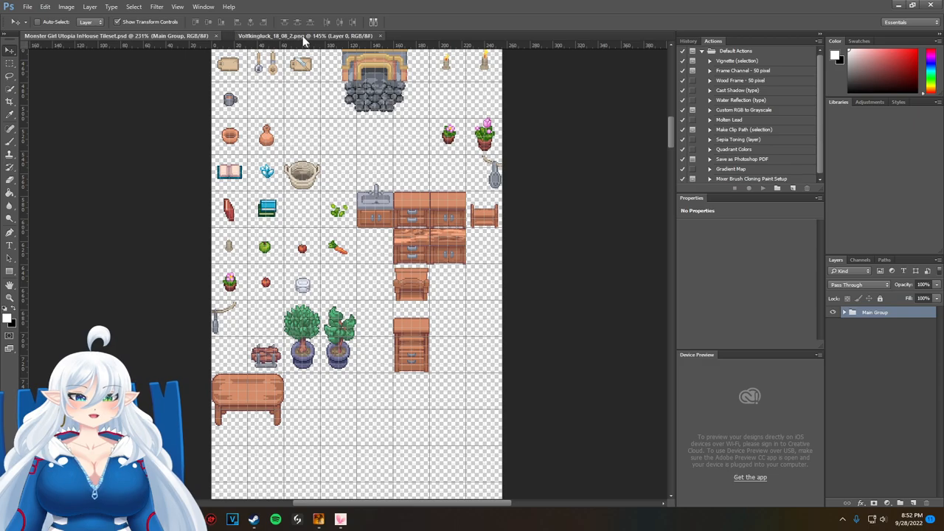
{"action": "left_click", "coordinate": [302, 35]}
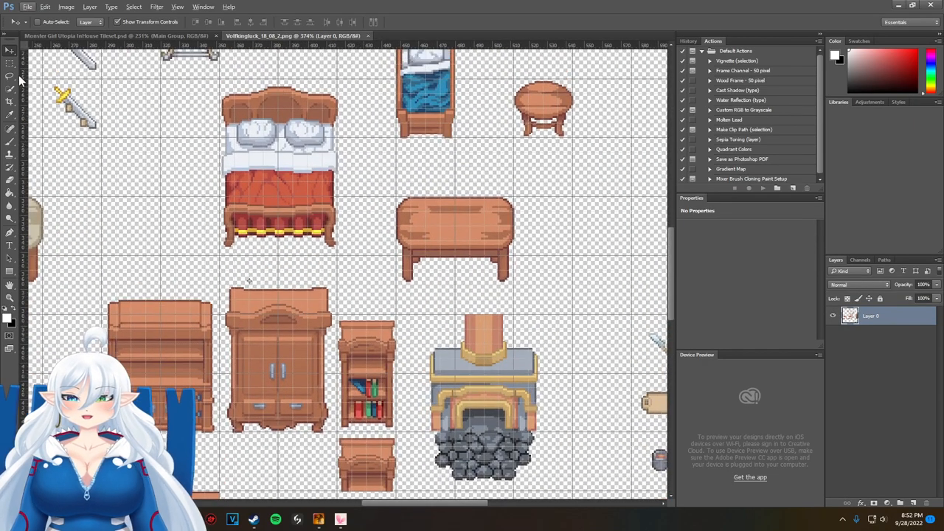
{"action": "left_click", "coordinate": [10, 63]}
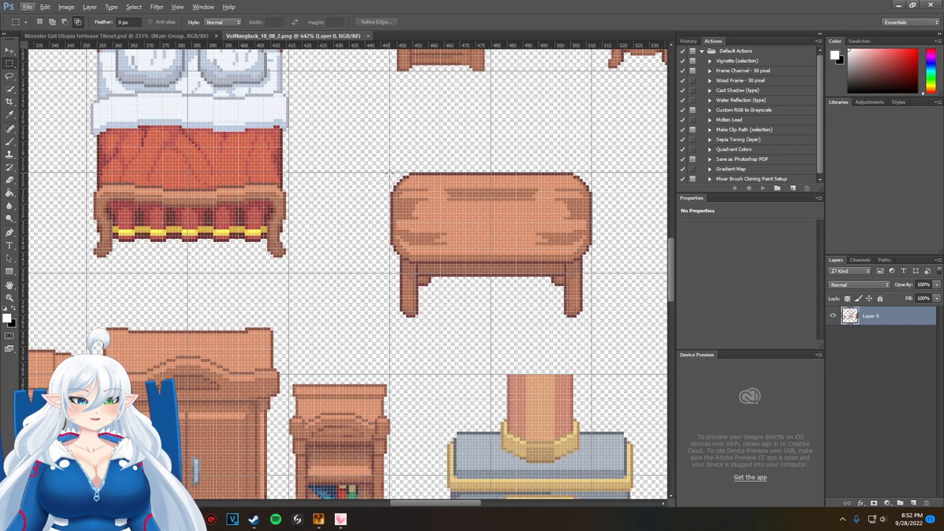
{"action": "left_click_drag", "start_coordinate": [391, 176], "coordinate": [416, 194]}
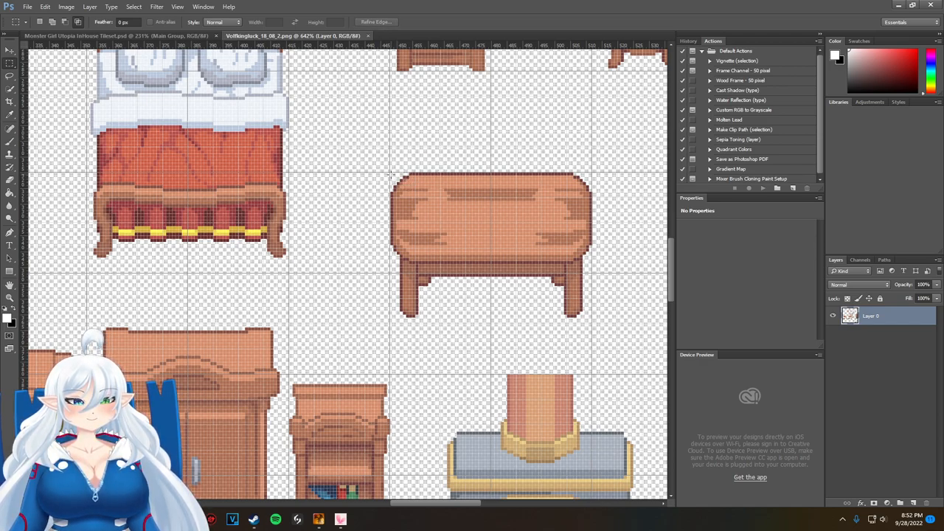
{"action": "left_click_drag", "start_coordinate": [391, 175], "coordinate": [518, 276]}
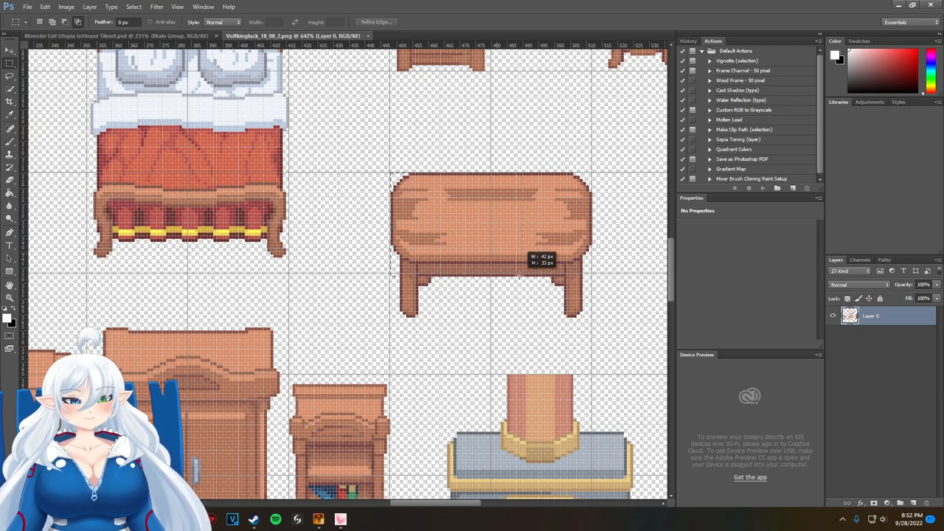
{"action": "left_click_drag", "start_coordinate": [517, 274], "coordinate": [595, 348]}
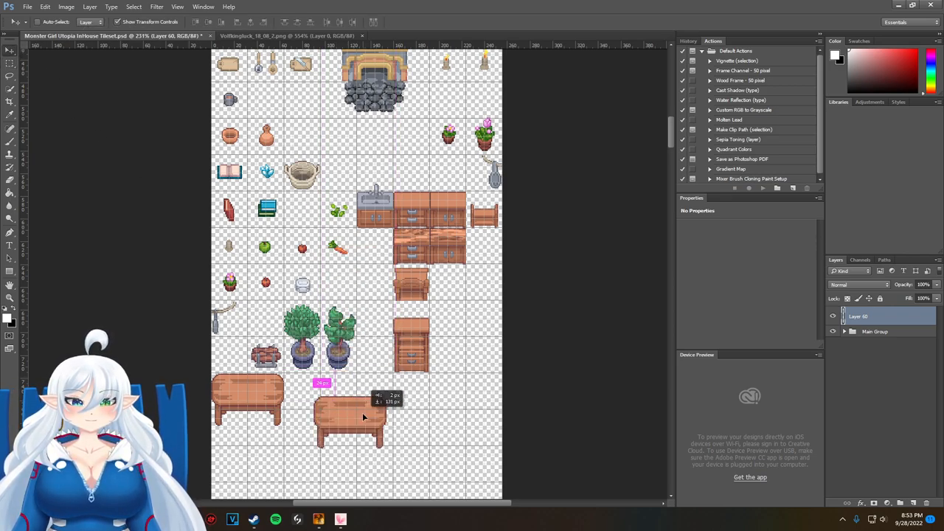
Move the pasted table below the potted plants, aligned with the grid tiles
{"action": "left_click_drag", "start_coordinate": [361, 416], "coordinate": [348, 394]}
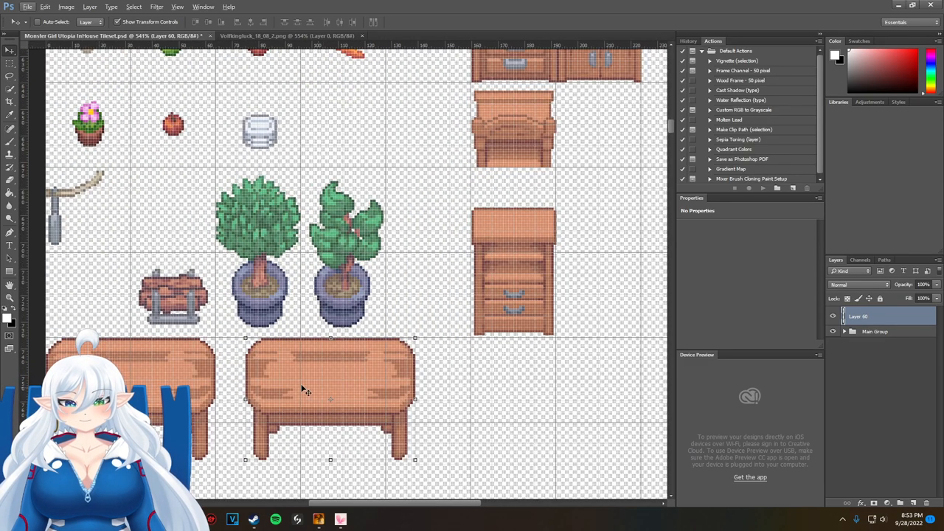
{"action": "mouse_move", "coordinate": [277, 296]}
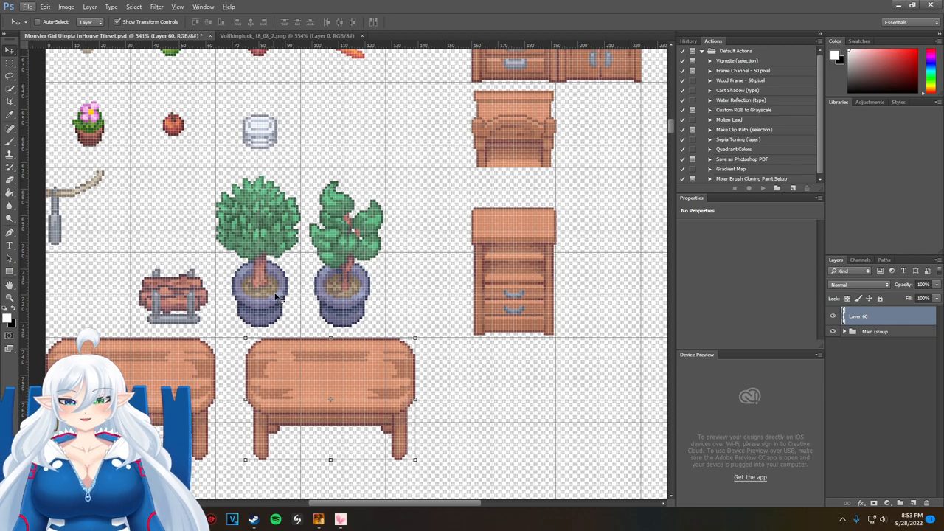
{"action": "mouse_move", "coordinate": [452, 386]}
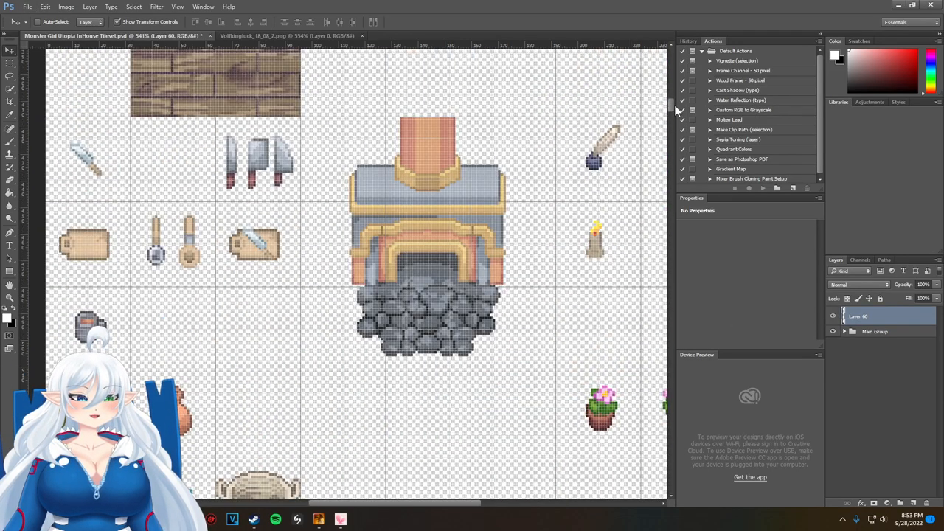
{"action": "scroll", "scroll_direction": "down", "scroll_amount": 3}
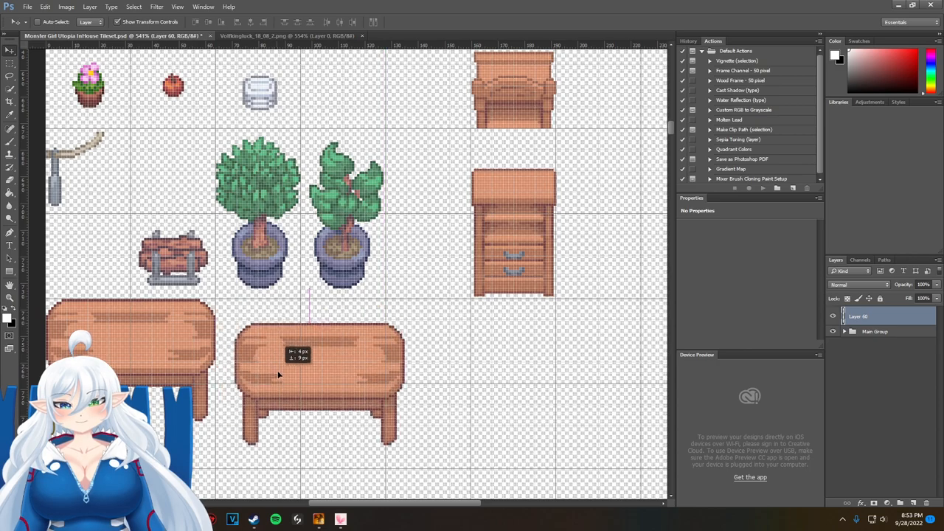
{"action": "left_click_drag", "start_coordinate": [317, 383], "coordinate": [383, 443]}
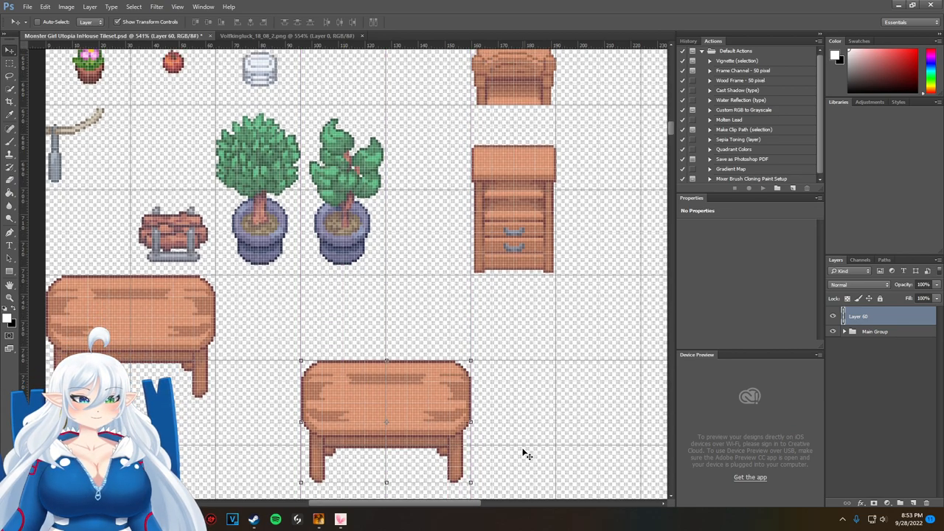
{"action": "scroll", "scroll_direction": "down", "scroll_amount": 3}
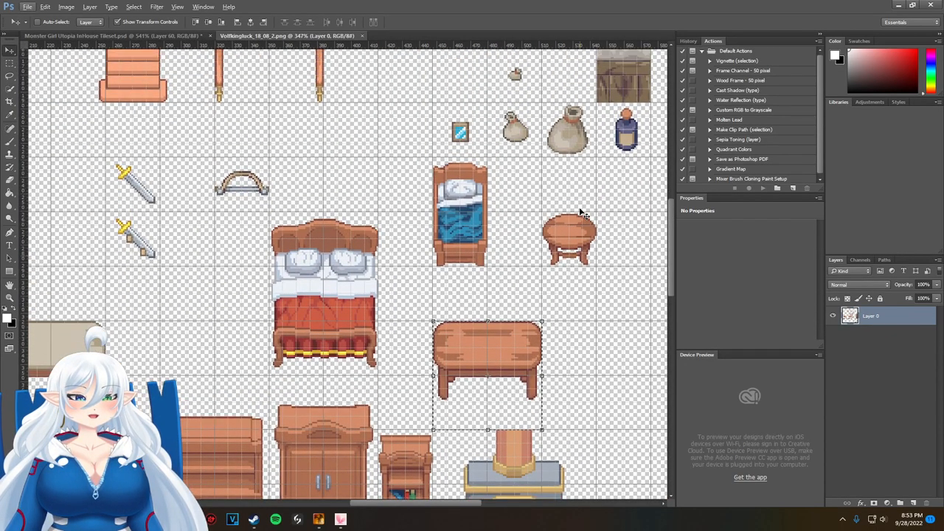
Dismiss the no-pixels-selected warning and move the inkwell onto the table top
{"action": "scroll", "scroll_direction": "down", "scroll_amount": 3}
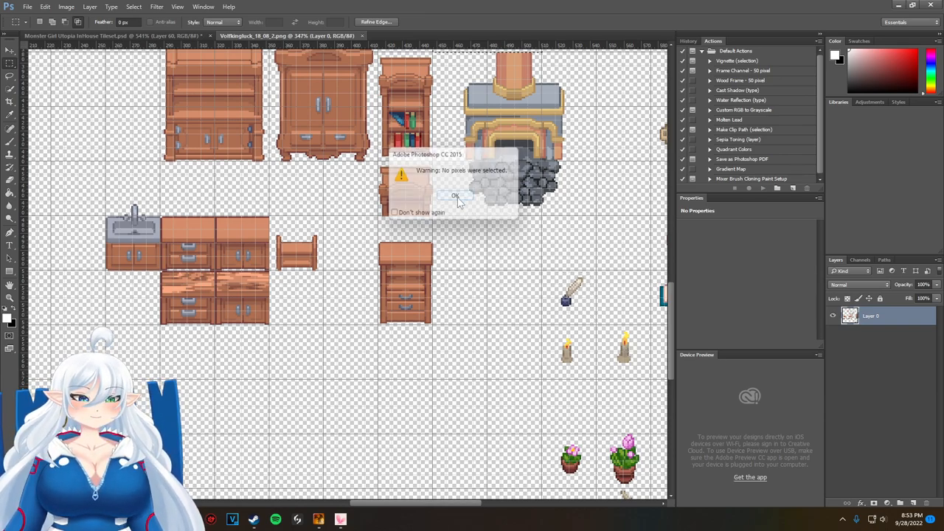
{"action": "left_click", "coordinate": [455, 196]}
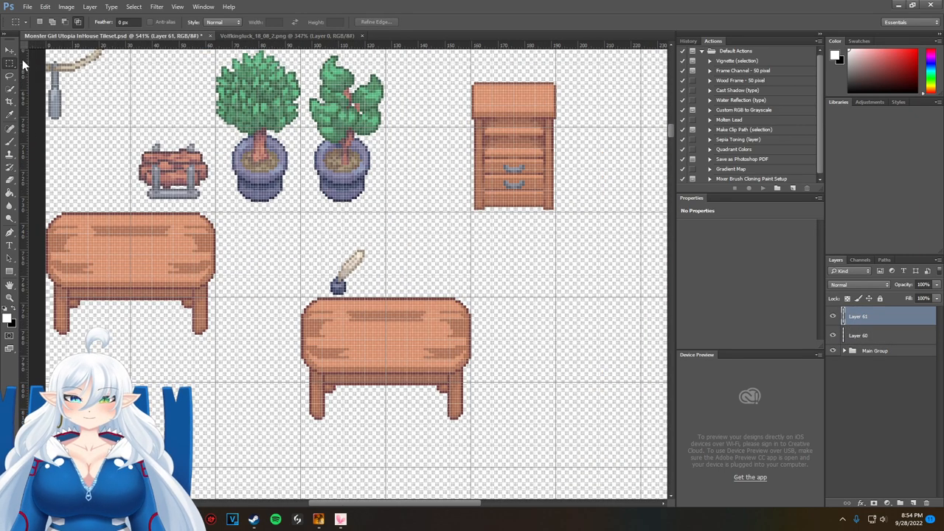
{"action": "left_click_drag", "start_coordinate": [350, 273], "coordinate": [390, 325]}
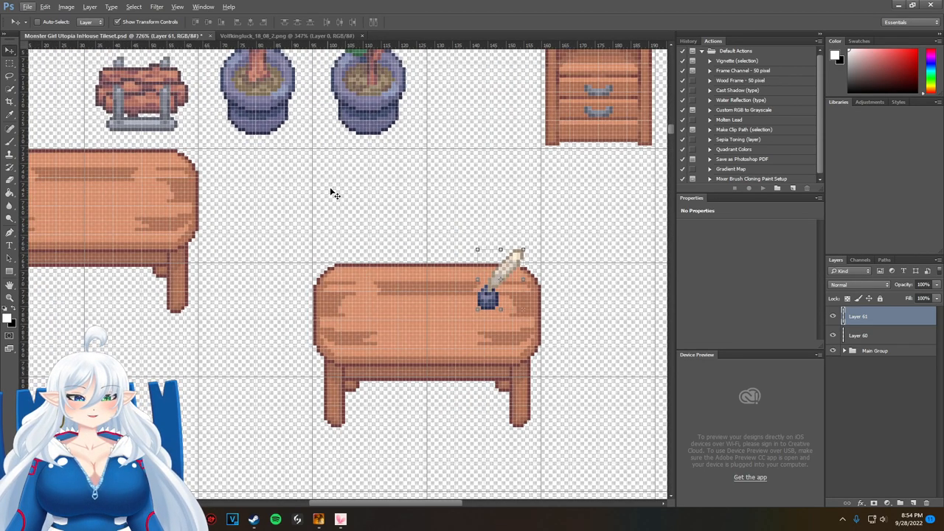
{"action": "mouse_move", "coordinate": [341, 300]}
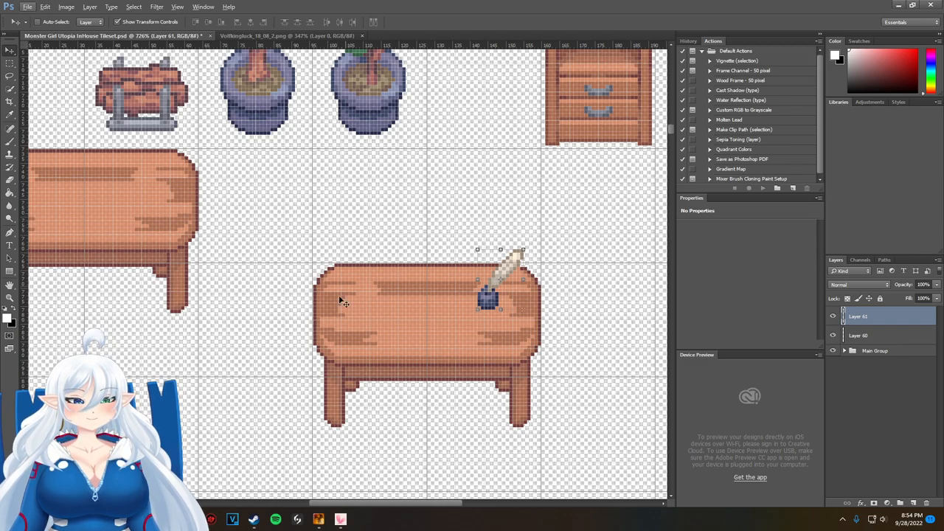
{"action": "mouse_move", "coordinate": [369, 271]}
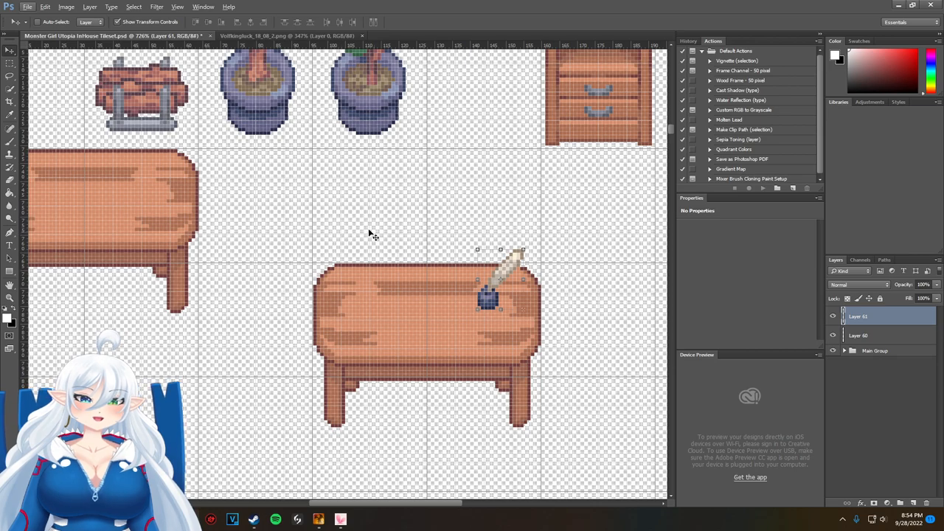
{"action": "mouse_move", "coordinate": [475, 333]}
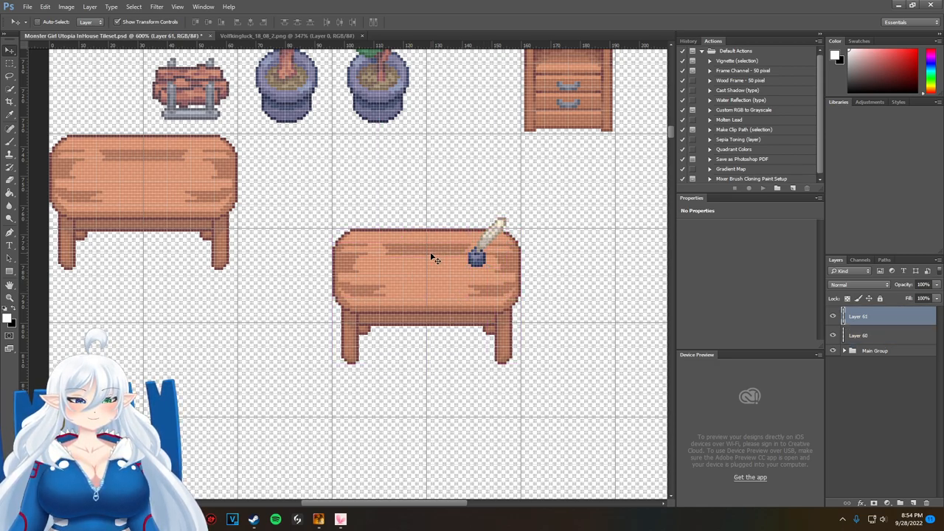
Select Layer 60 together with Layer 61 in the Layers panel
{"action": "left_click", "coordinate": [857, 335]}
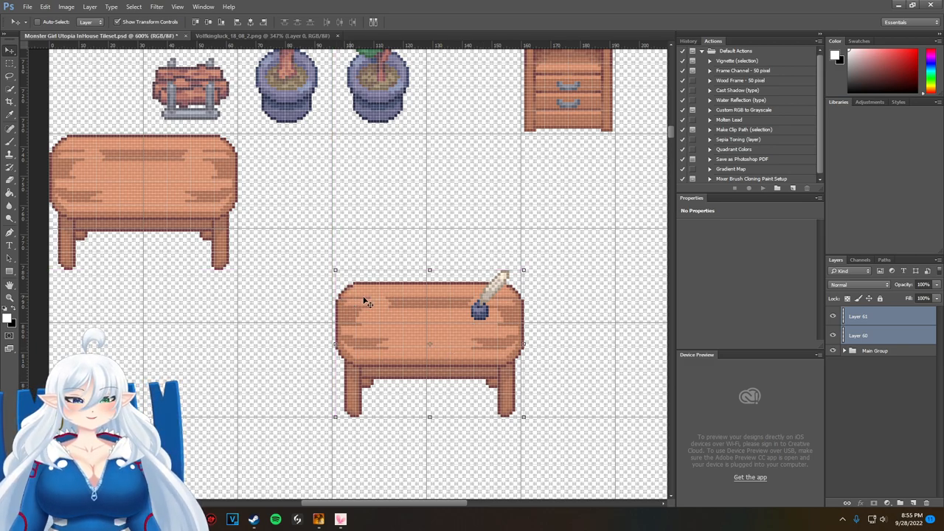
{"action": "mouse_move", "coordinate": [426, 356]}
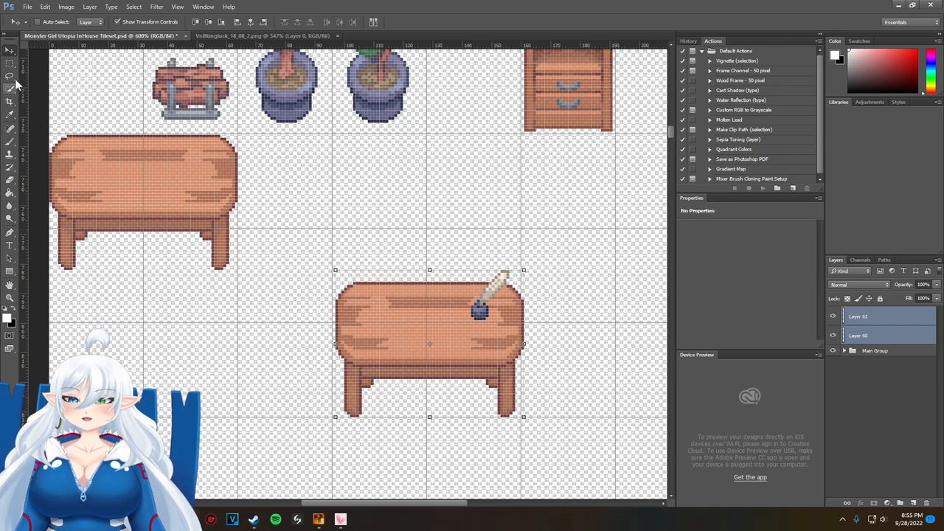
{"action": "mouse_move", "coordinate": [449, 349]}
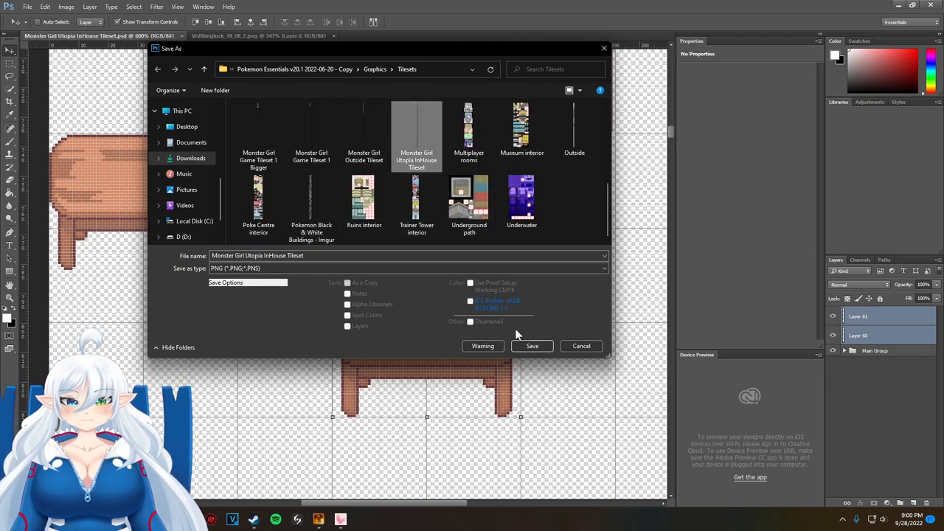
Save the InHouse tileset as a PNG and accept the compression options
{"action": "left_click", "coordinate": [531, 346]}
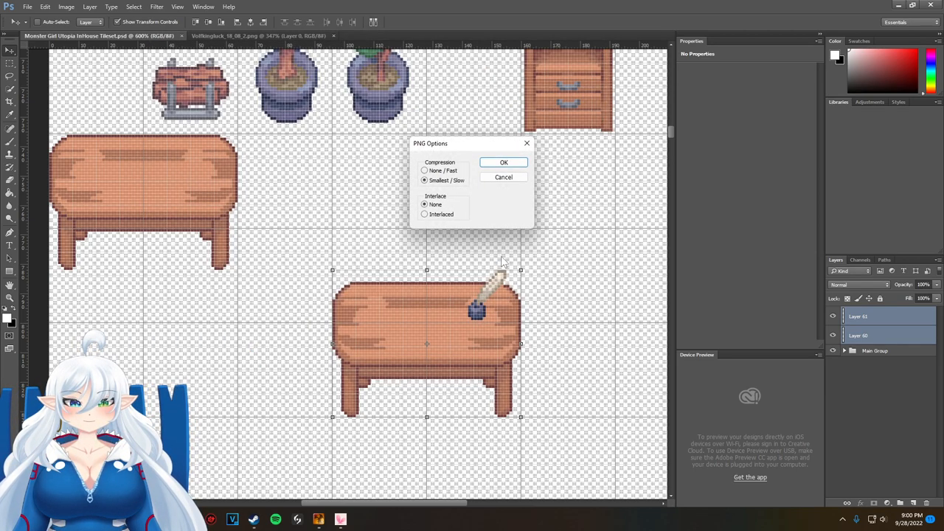
{"action": "left_click", "coordinate": [504, 161]}
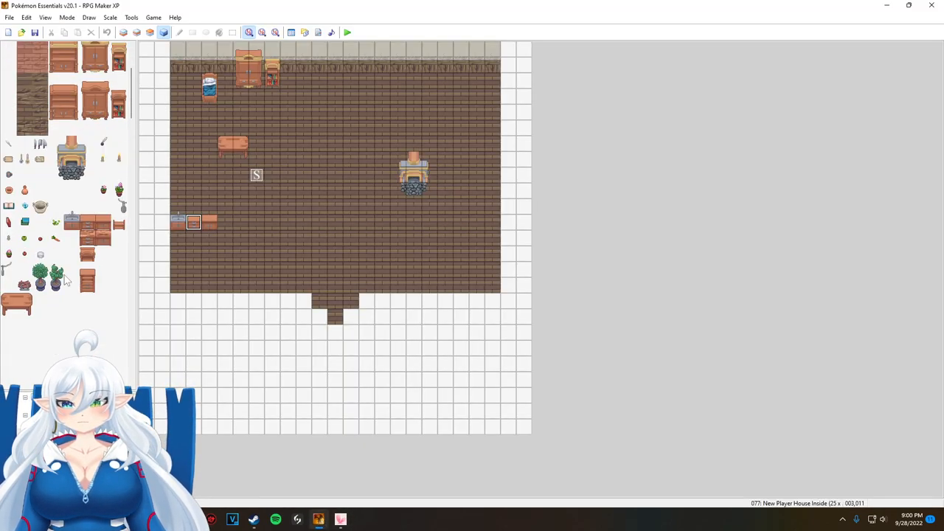
Open the Materialbase and start importing the updated tileset image
{"action": "left_click", "coordinate": [305, 31]}
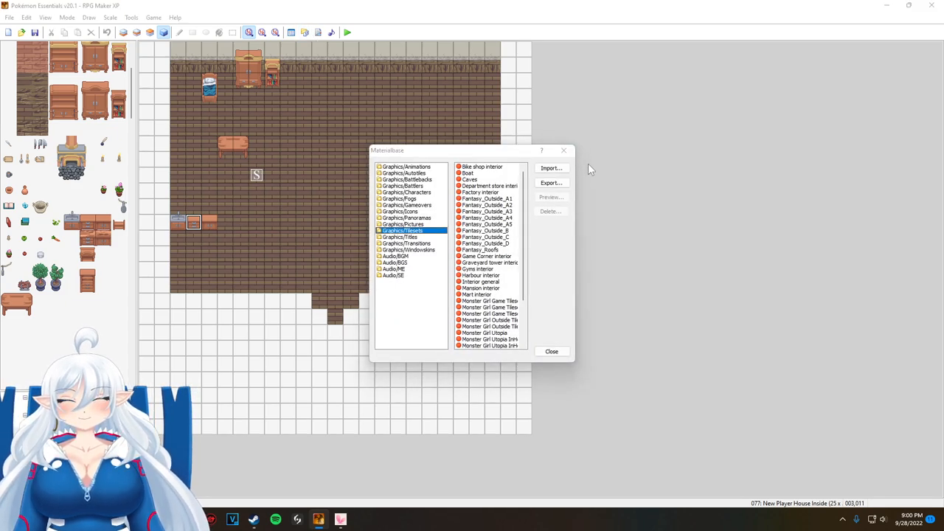
{"action": "left_click", "coordinate": [550, 351]}
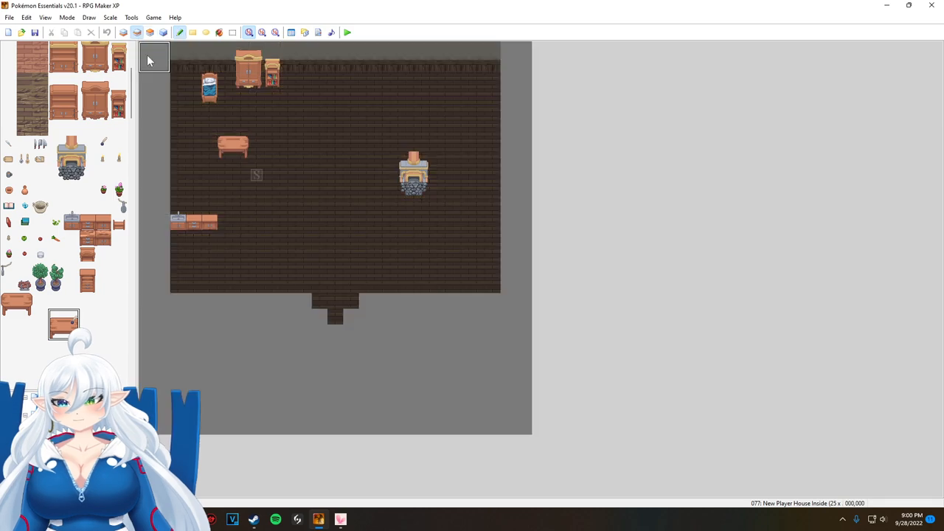
Place the inkwell table tile on the map near the top wall
{"action": "left_click", "coordinate": [347, 31]}
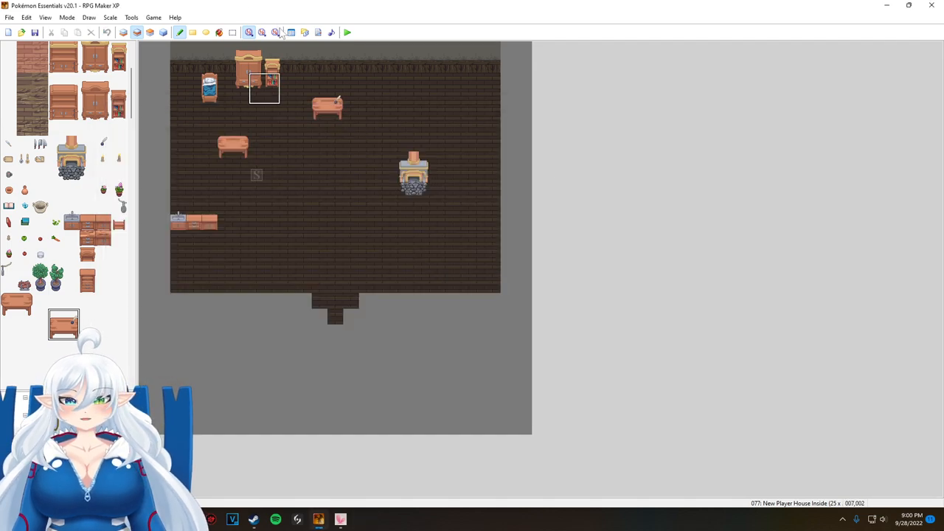
{"action": "left_click", "coordinate": [291, 31]}
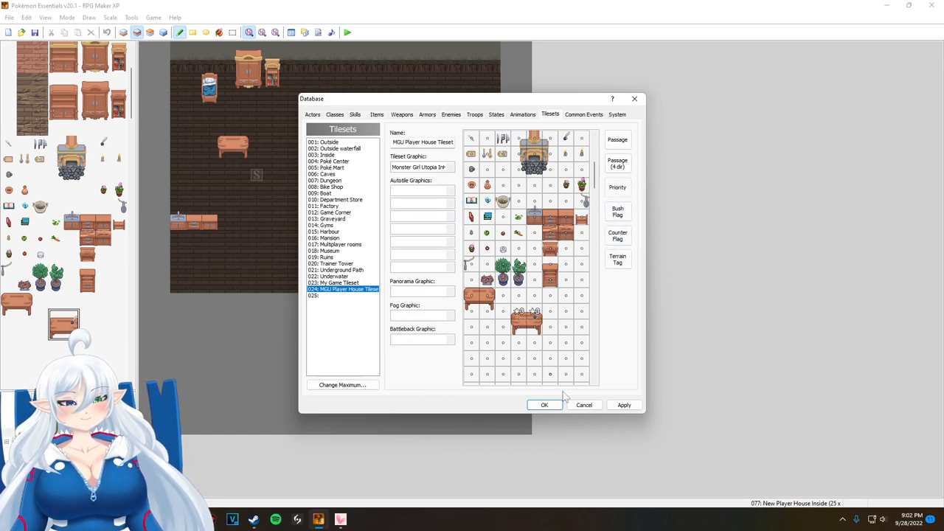
{"action": "left_click", "coordinate": [544, 405]}
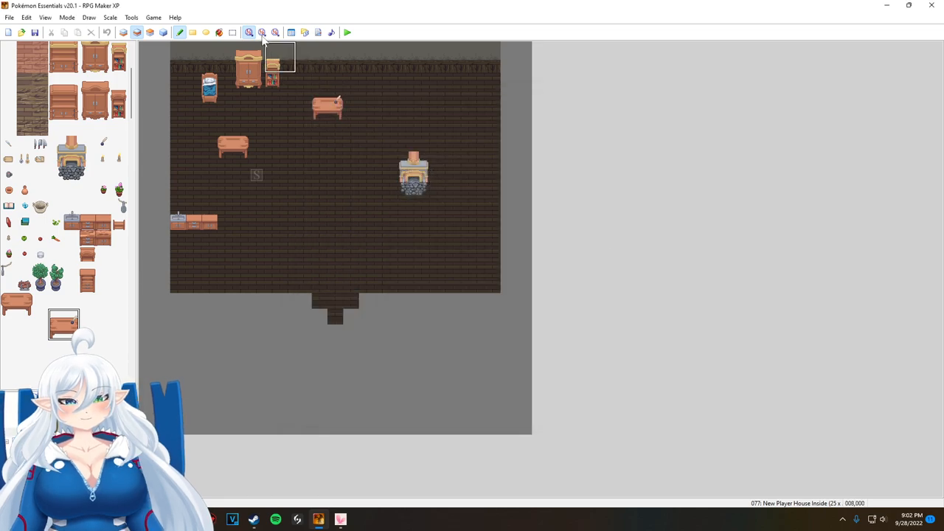
{"action": "left_click", "coordinate": [347, 32]}
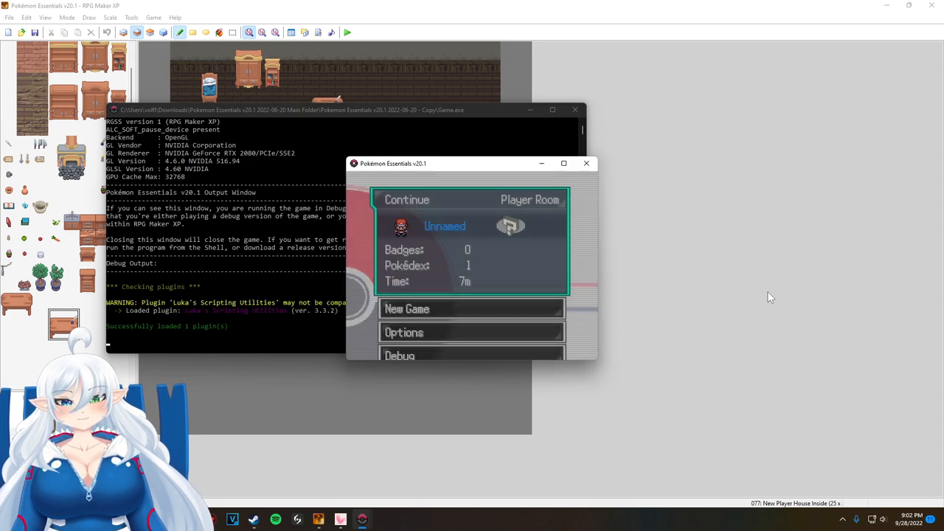
Continue the saved game, walk up to the inkwell table, then close the playtest
{"action": "left_click", "coordinate": [406, 199]}
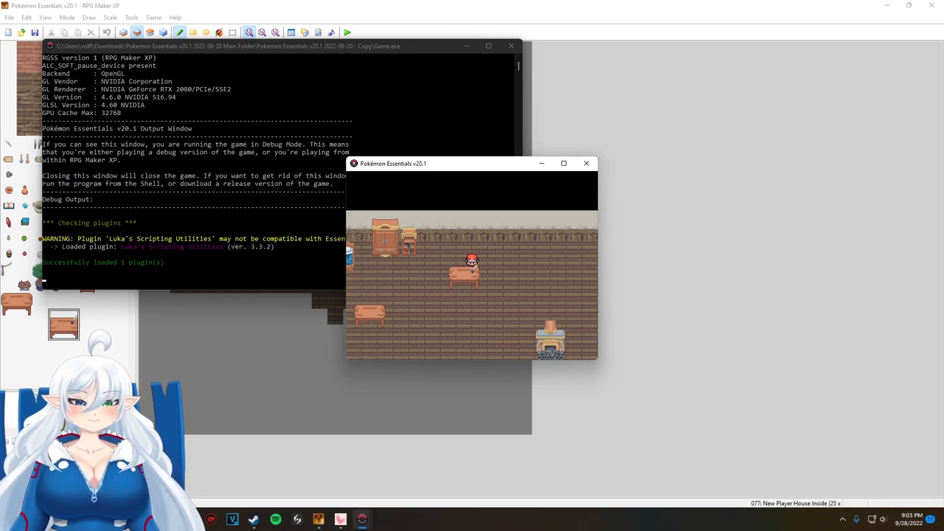
{"action": "mouse_move", "coordinate": [216, 508]}
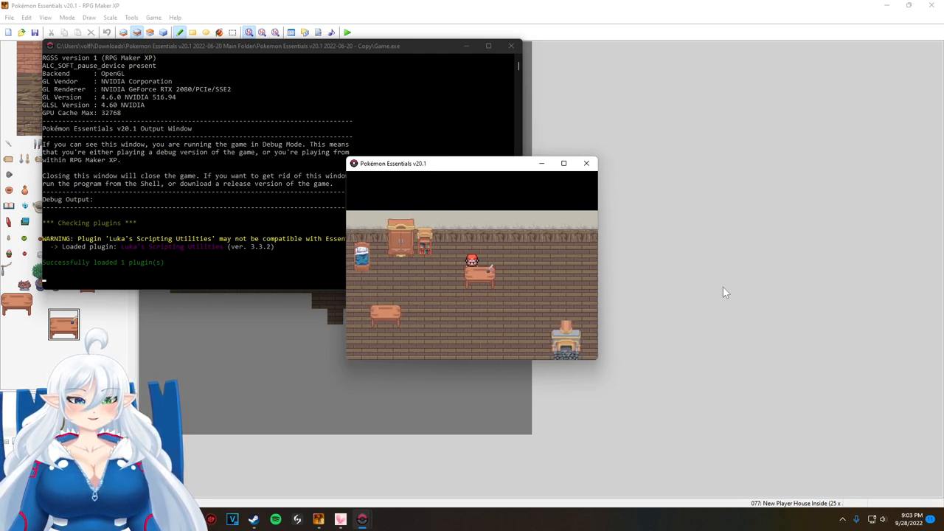
{"action": "mouse_move", "coordinate": [658, 357]}
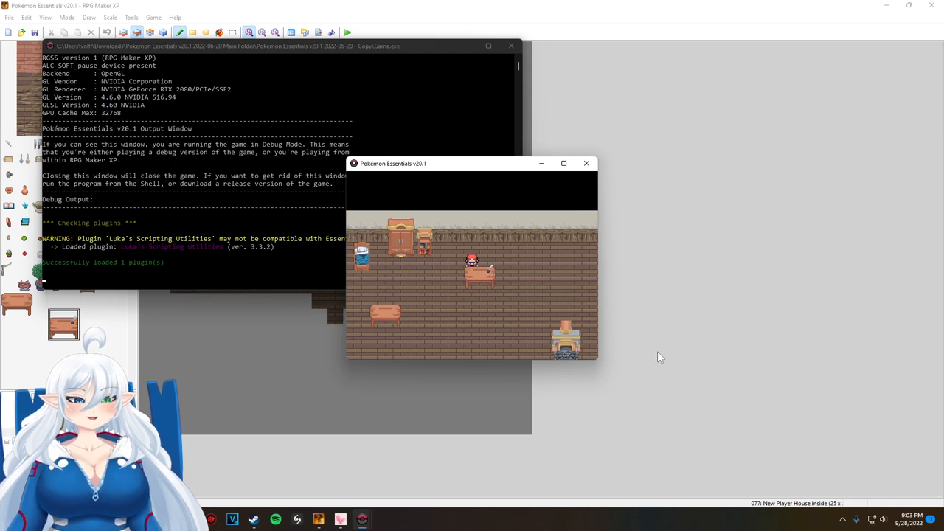
{"action": "mouse_move", "coordinate": [586, 163]}
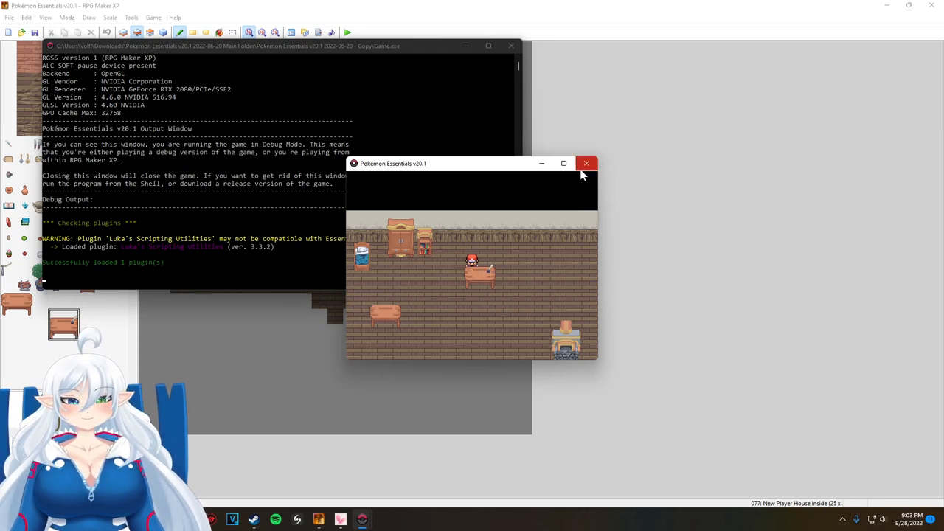
{"action": "left_click", "coordinate": [586, 163]}
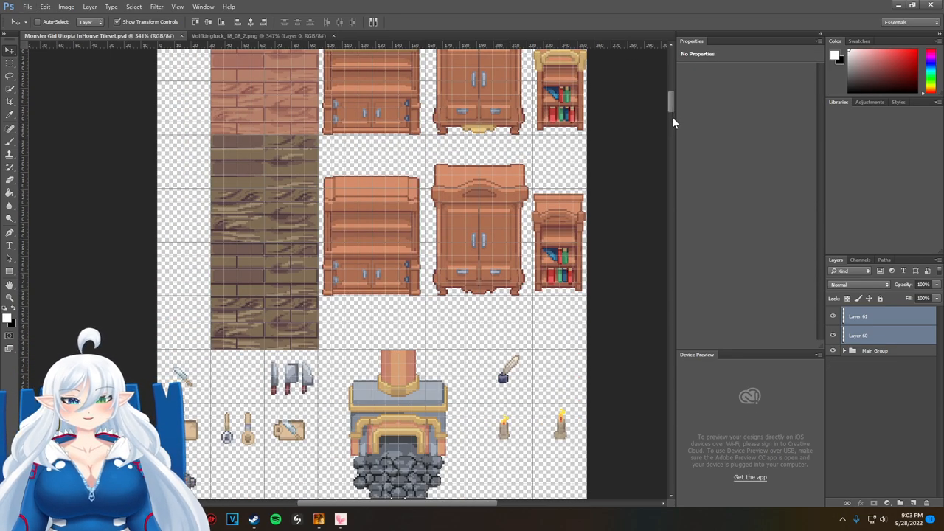
Scroll the tileset document down to bring the Volfkingluck furniture sheet into view
{"action": "scroll", "scroll_direction": "down", "scroll_amount": 3}
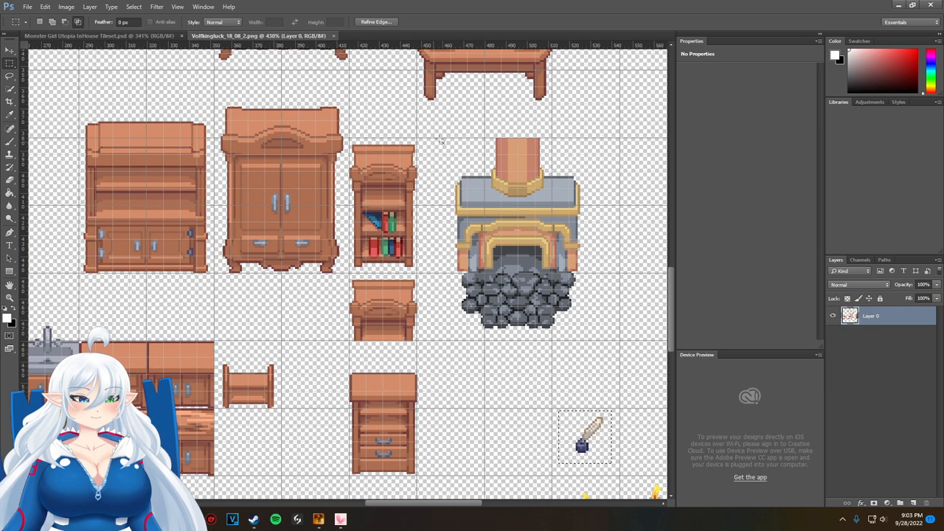
Marquee-select the fireplace and then the log, dismissing the empty-selection warnings
{"action": "left_click_drag", "start_coordinate": [446, 133], "coordinate": [597, 331]}
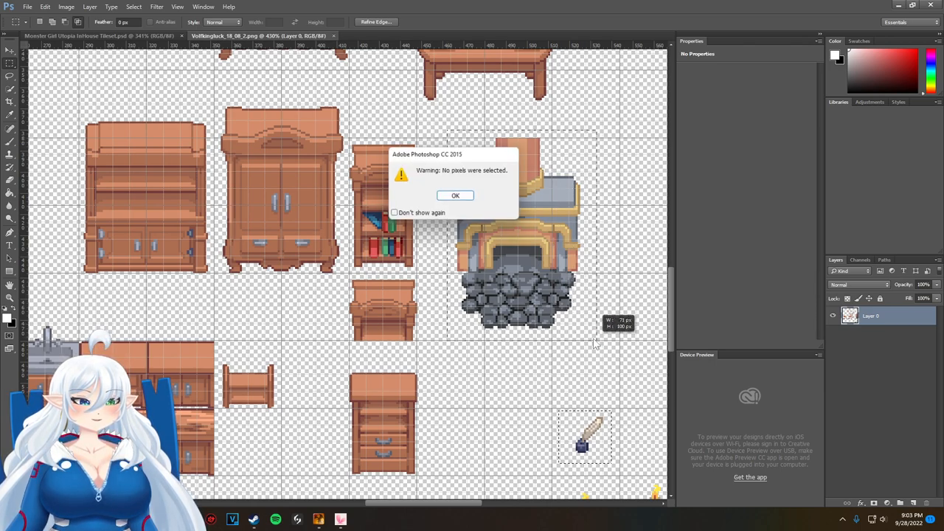
{"action": "left_click", "coordinate": [455, 195]}
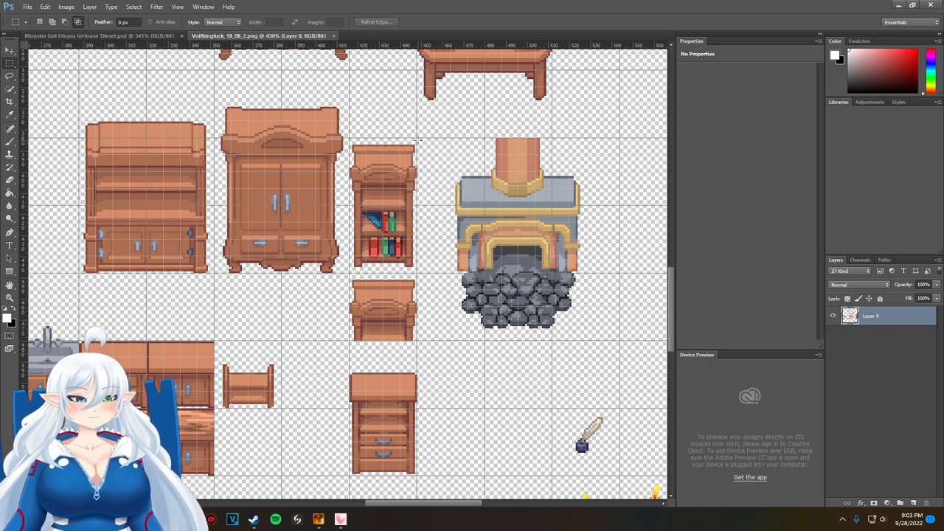
{"action": "left_click_drag", "start_coordinate": [418, 142], "coordinate": [455, 167]}
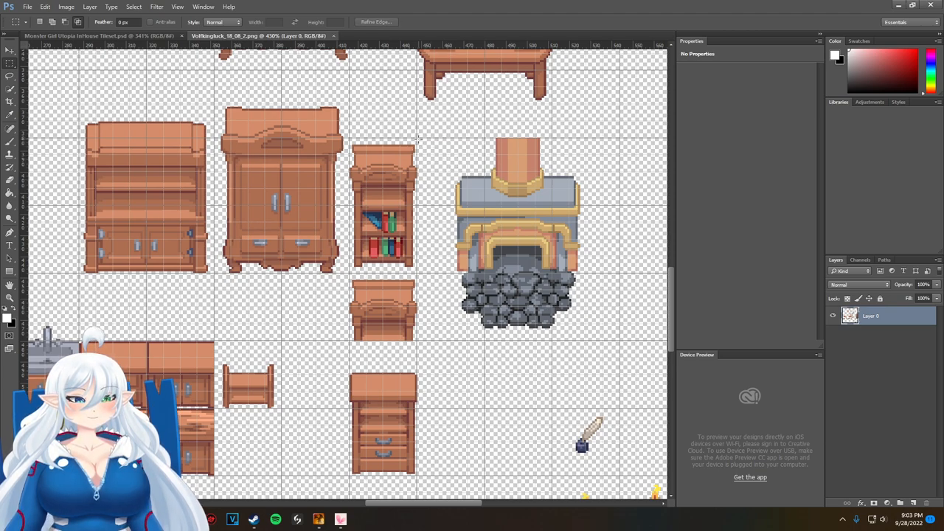
{"action": "left_click_drag", "start_coordinate": [418, 136], "coordinate": [614, 339]}
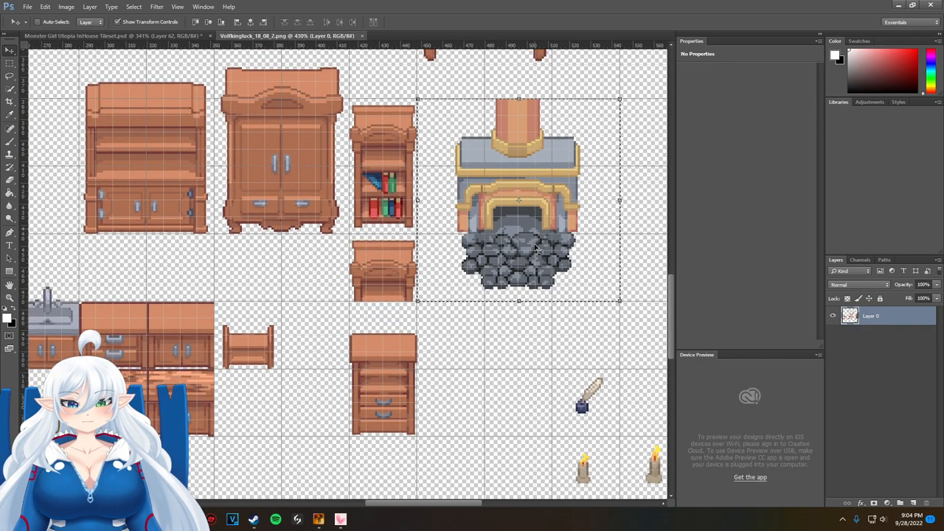
{"action": "scroll", "scroll_direction": "down", "scroll_amount": 3}
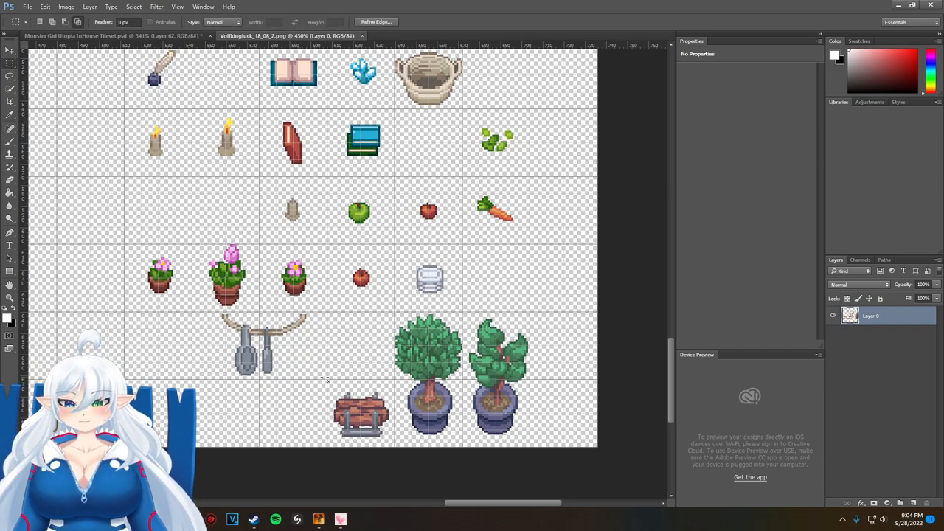
{"action": "left_click_drag", "start_coordinate": [328, 383], "coordinate": [376, 438]}
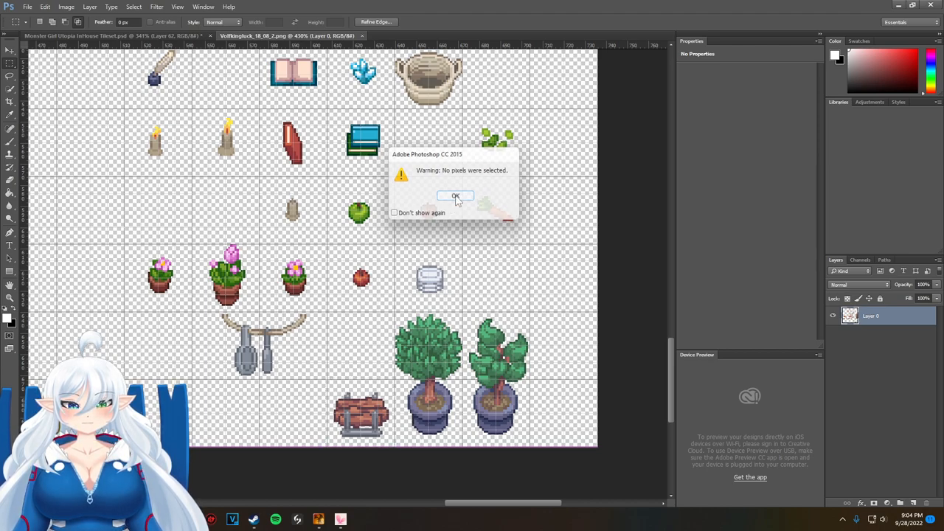
{"action": "left_click", "coordinate": [455, 195]}
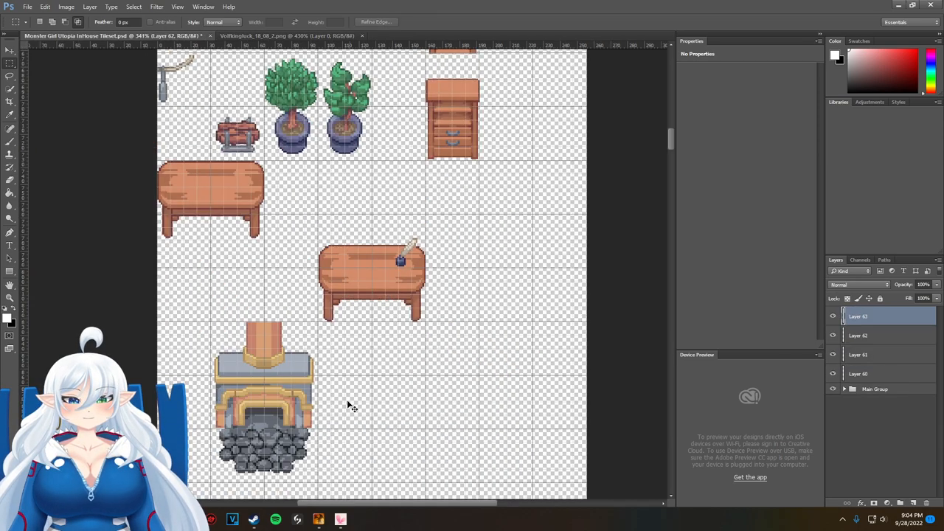
Paste the firewood log as a new layer inside the stove's opening
{"action": "left_click", "coordinate": [368, 280]}
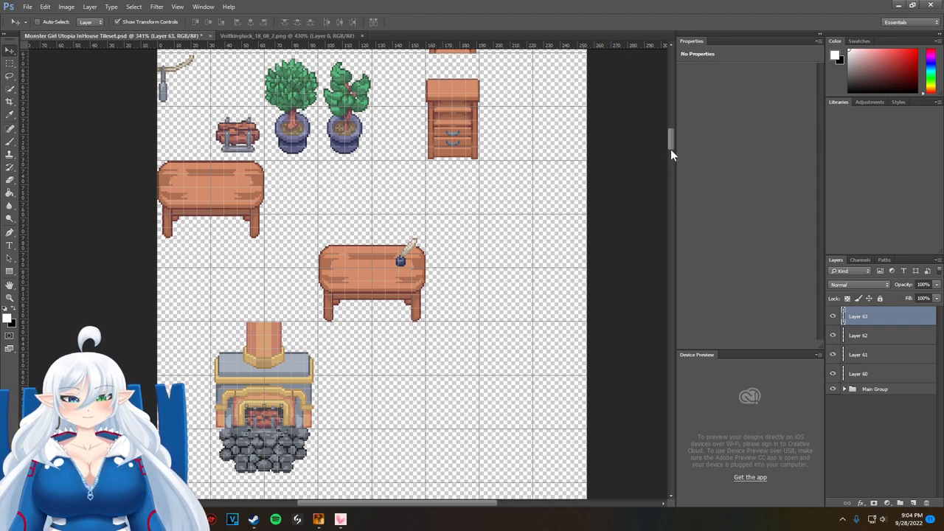
{"action": "scroll", "scroll_direction": "down", "scroll_amount": 3}
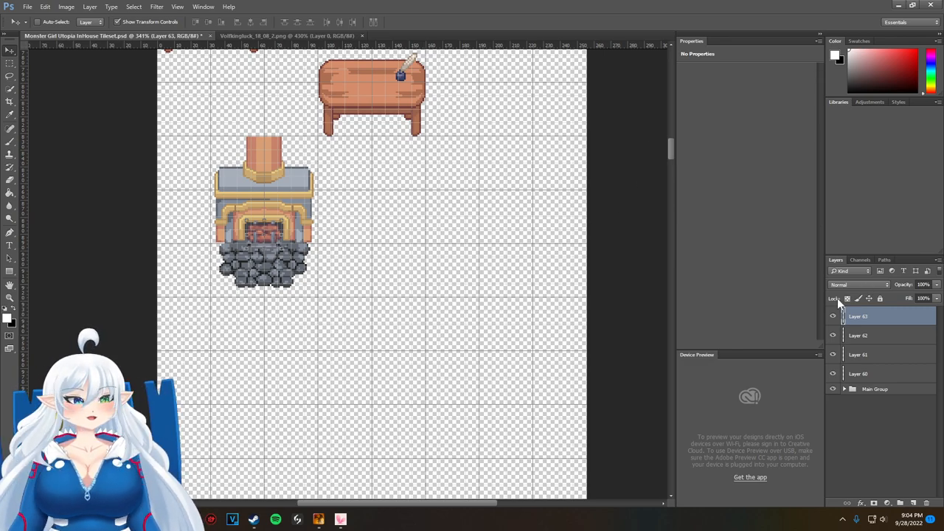
Group the stove and log layers into 'Fireplace' and shift it slightly left
{"action": "left_click", "coordinate": [857, 335]}
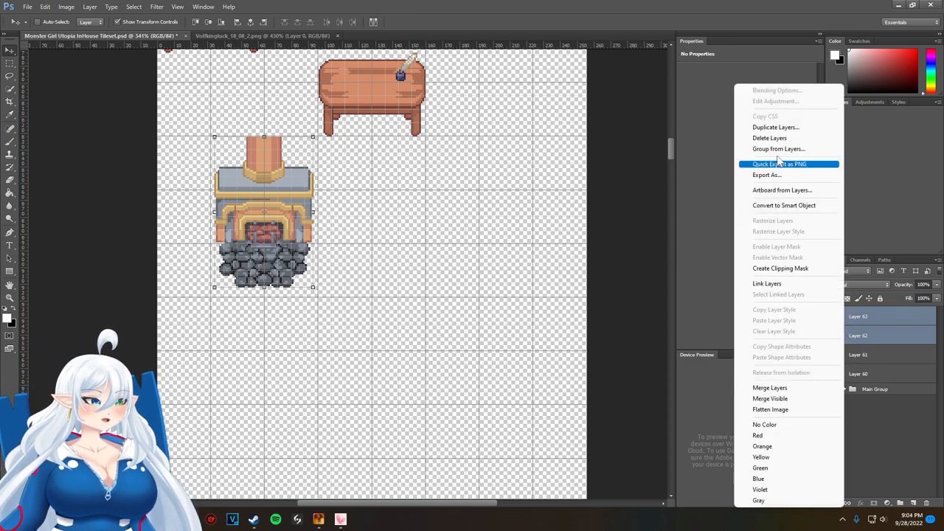
{"action": "left_click", "coordinate": [779, 148]}
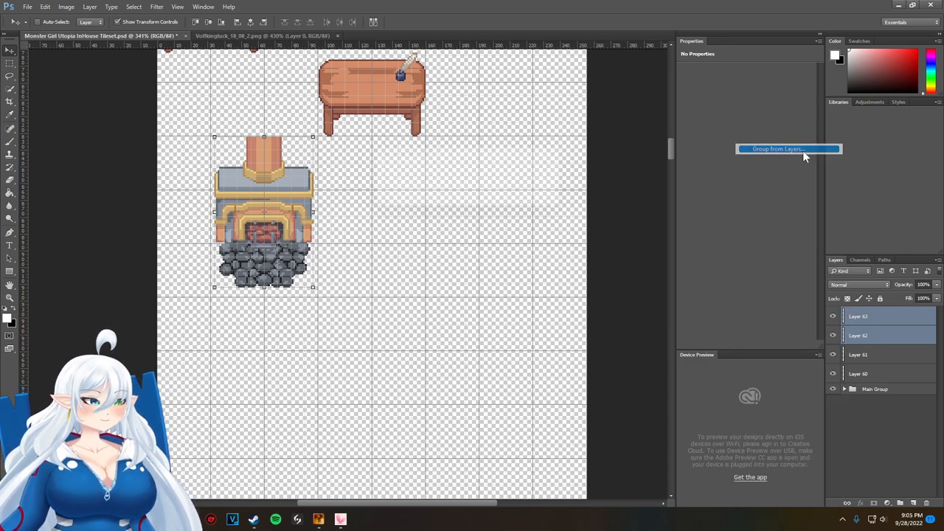
{"action": "left_click", "coordinate": [777, 149]}
{"action": "type", "text": "Firep"}
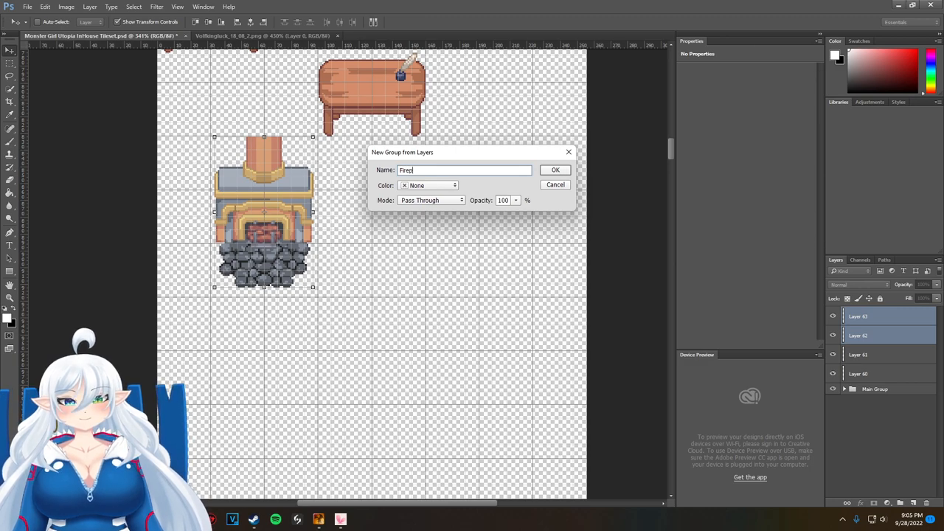
{"action": "left_click", "coordinate": [555, 170]}
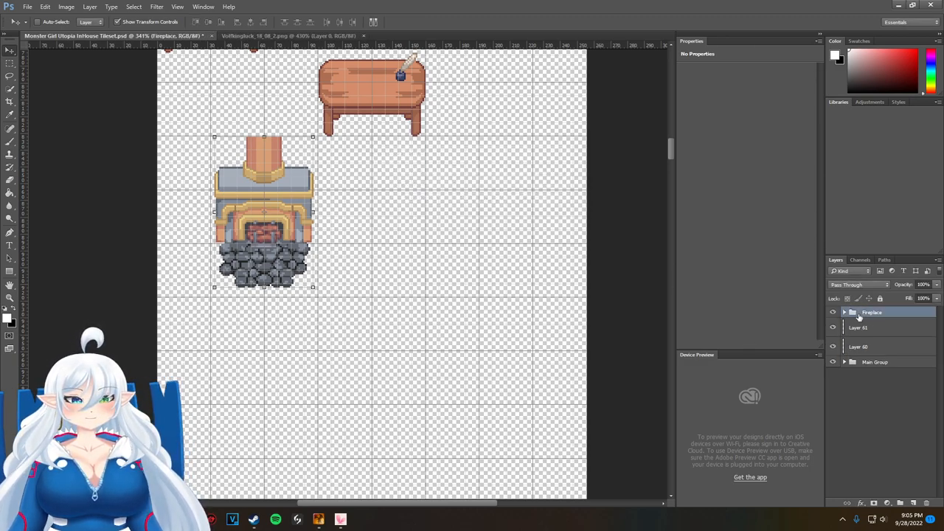
{"action": "left_click_drag", "start_coordinate": [263, 236], "coordinate": [232, 247]}
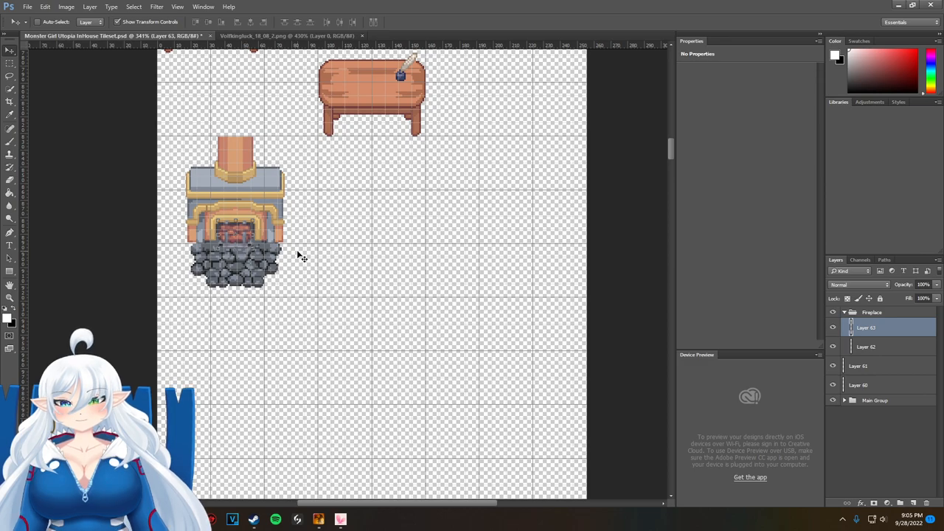
{"action": "left_click", "coordinate": [866, 347]}
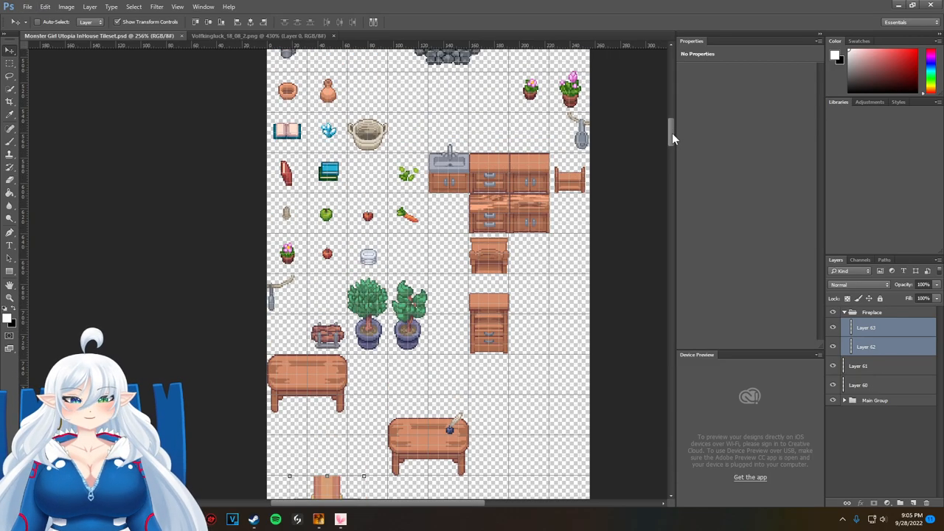
{"action": "scroll", "scroll_direction": "down", "scroll_amount": 3}
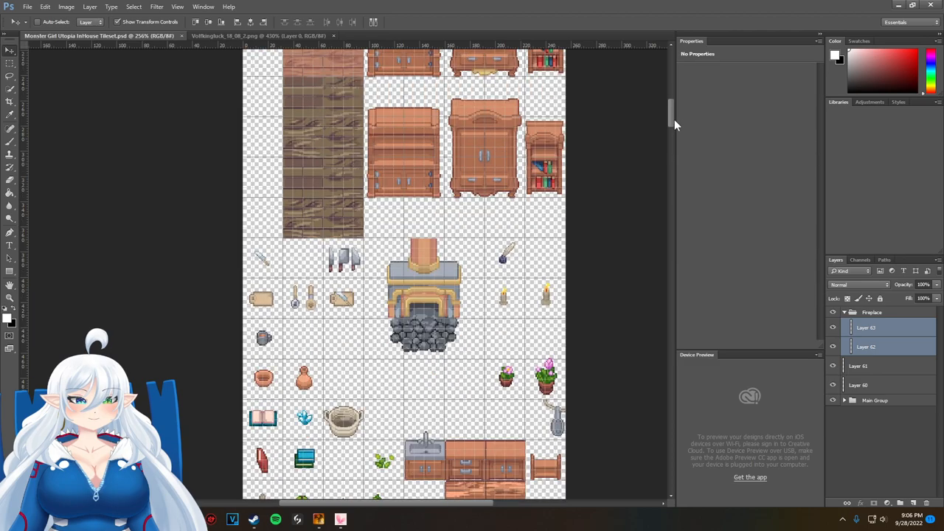
{"action": "scroll", "scroll_direction": "down", "scroll_amount": 3}
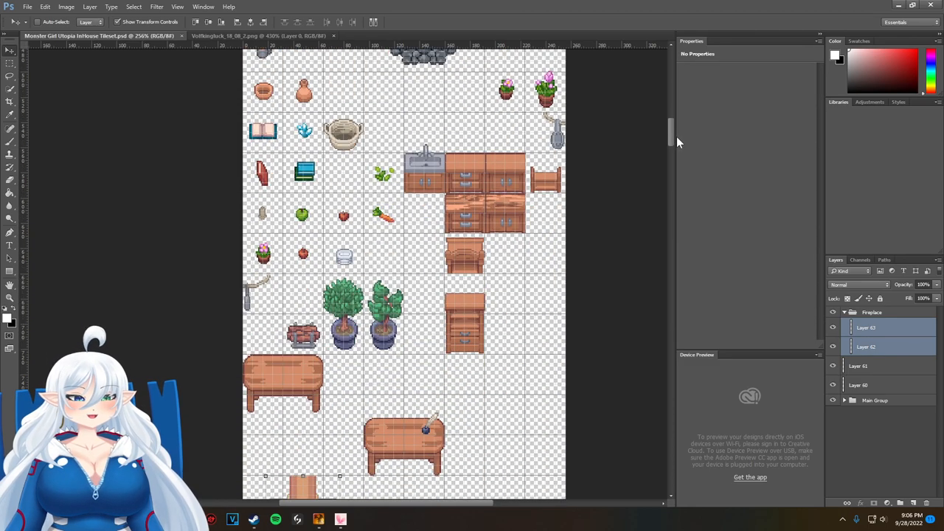
{"action": "scroll", "scroll_direction": "down", "scroll_amount": 3}
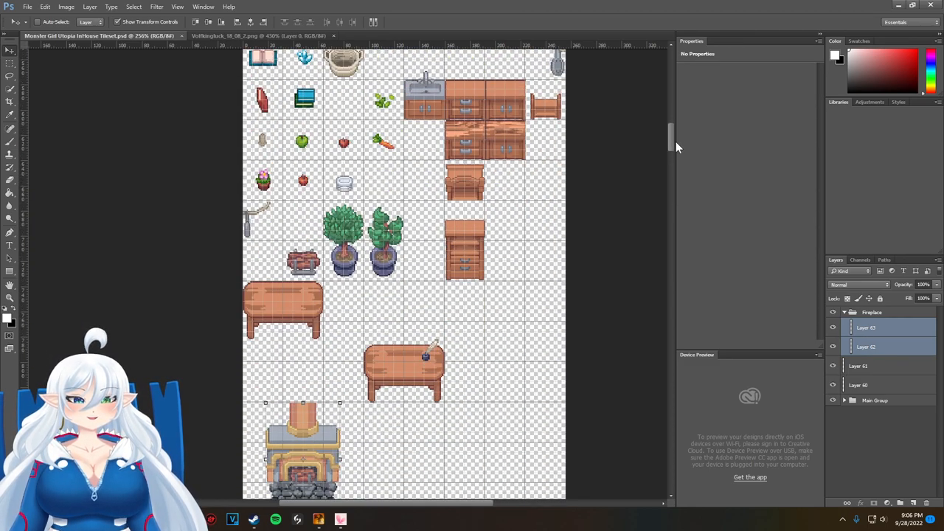